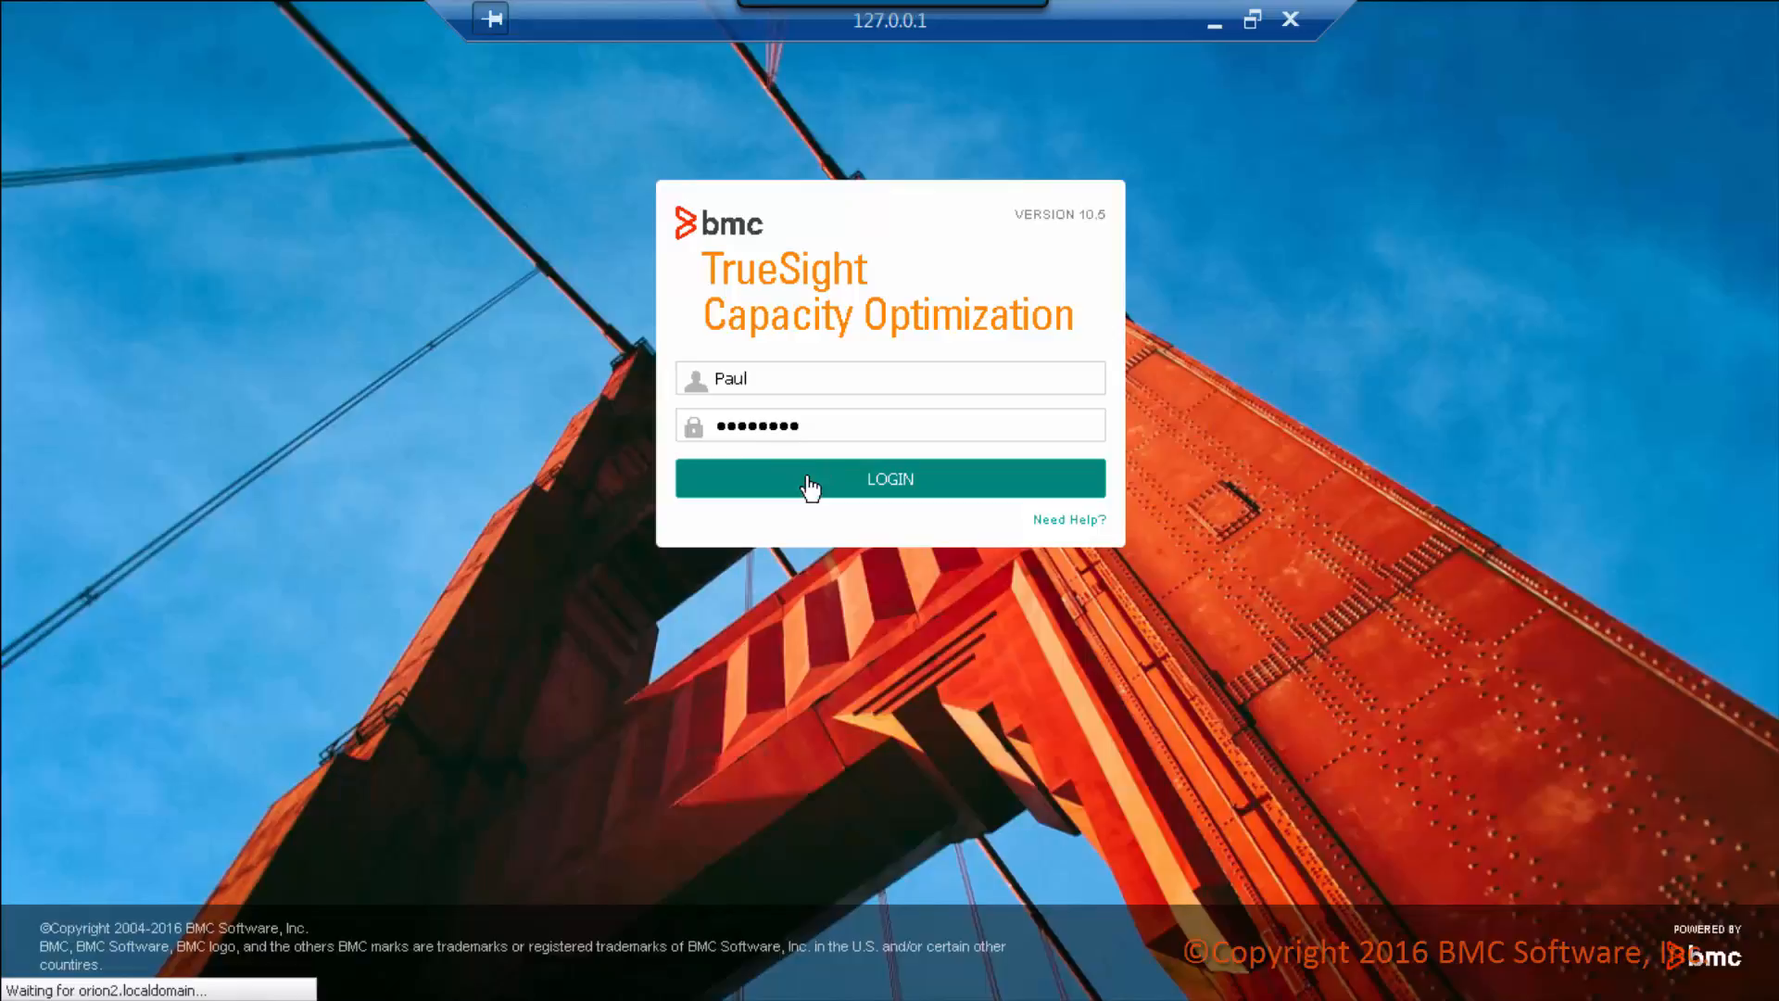
# Step: Log in and open the Scenario-1- grow CPU Utilization % forecast under New Web Portal Service
pyautogui.click(890, 478)
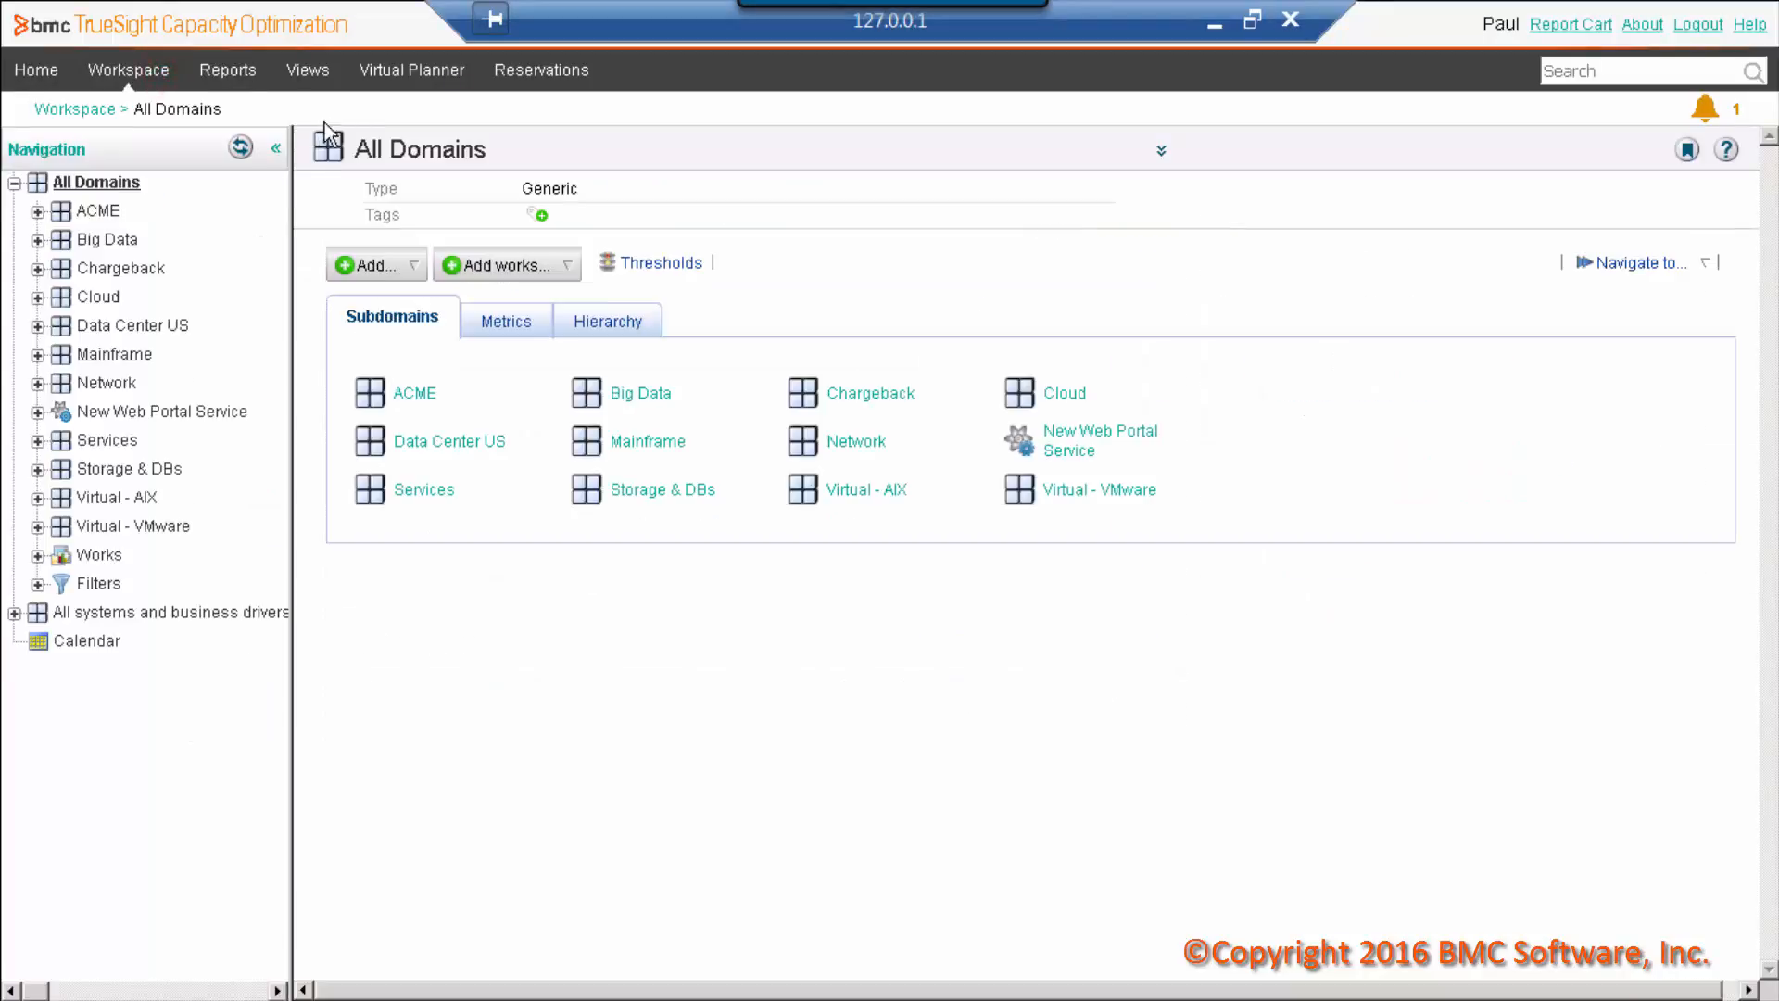
pyautogui.click(1098, 440)
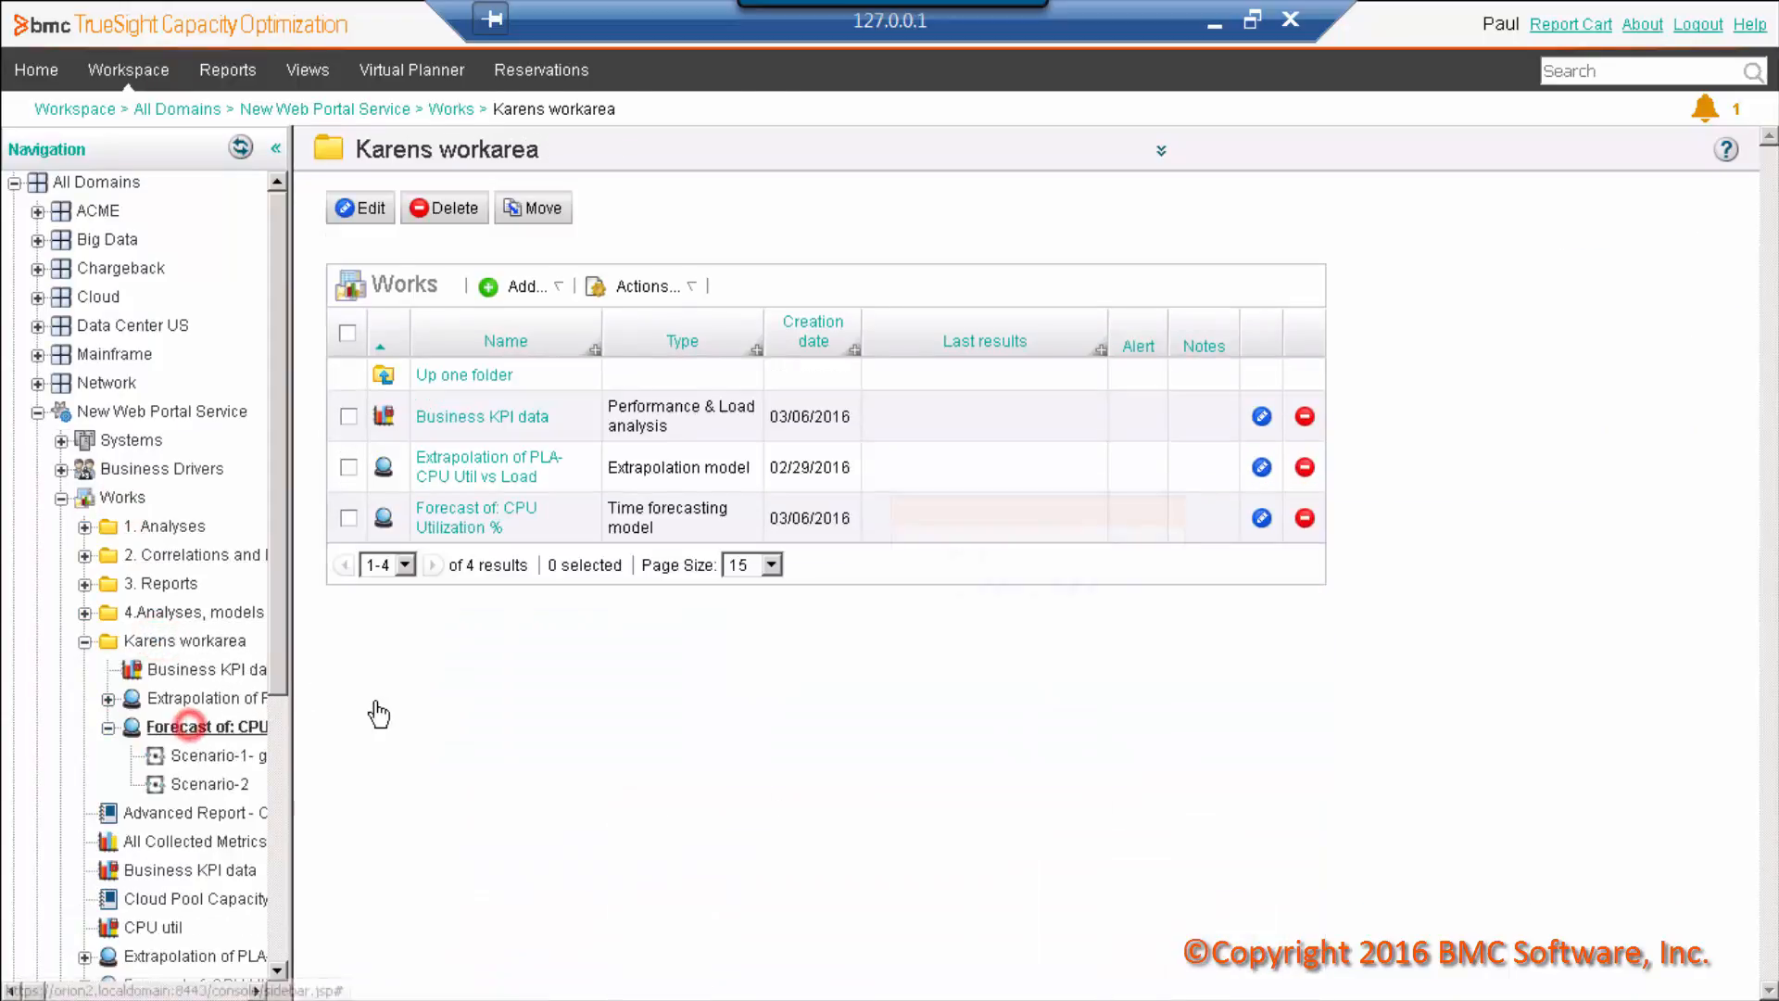
pyautogui.click(213, 756)
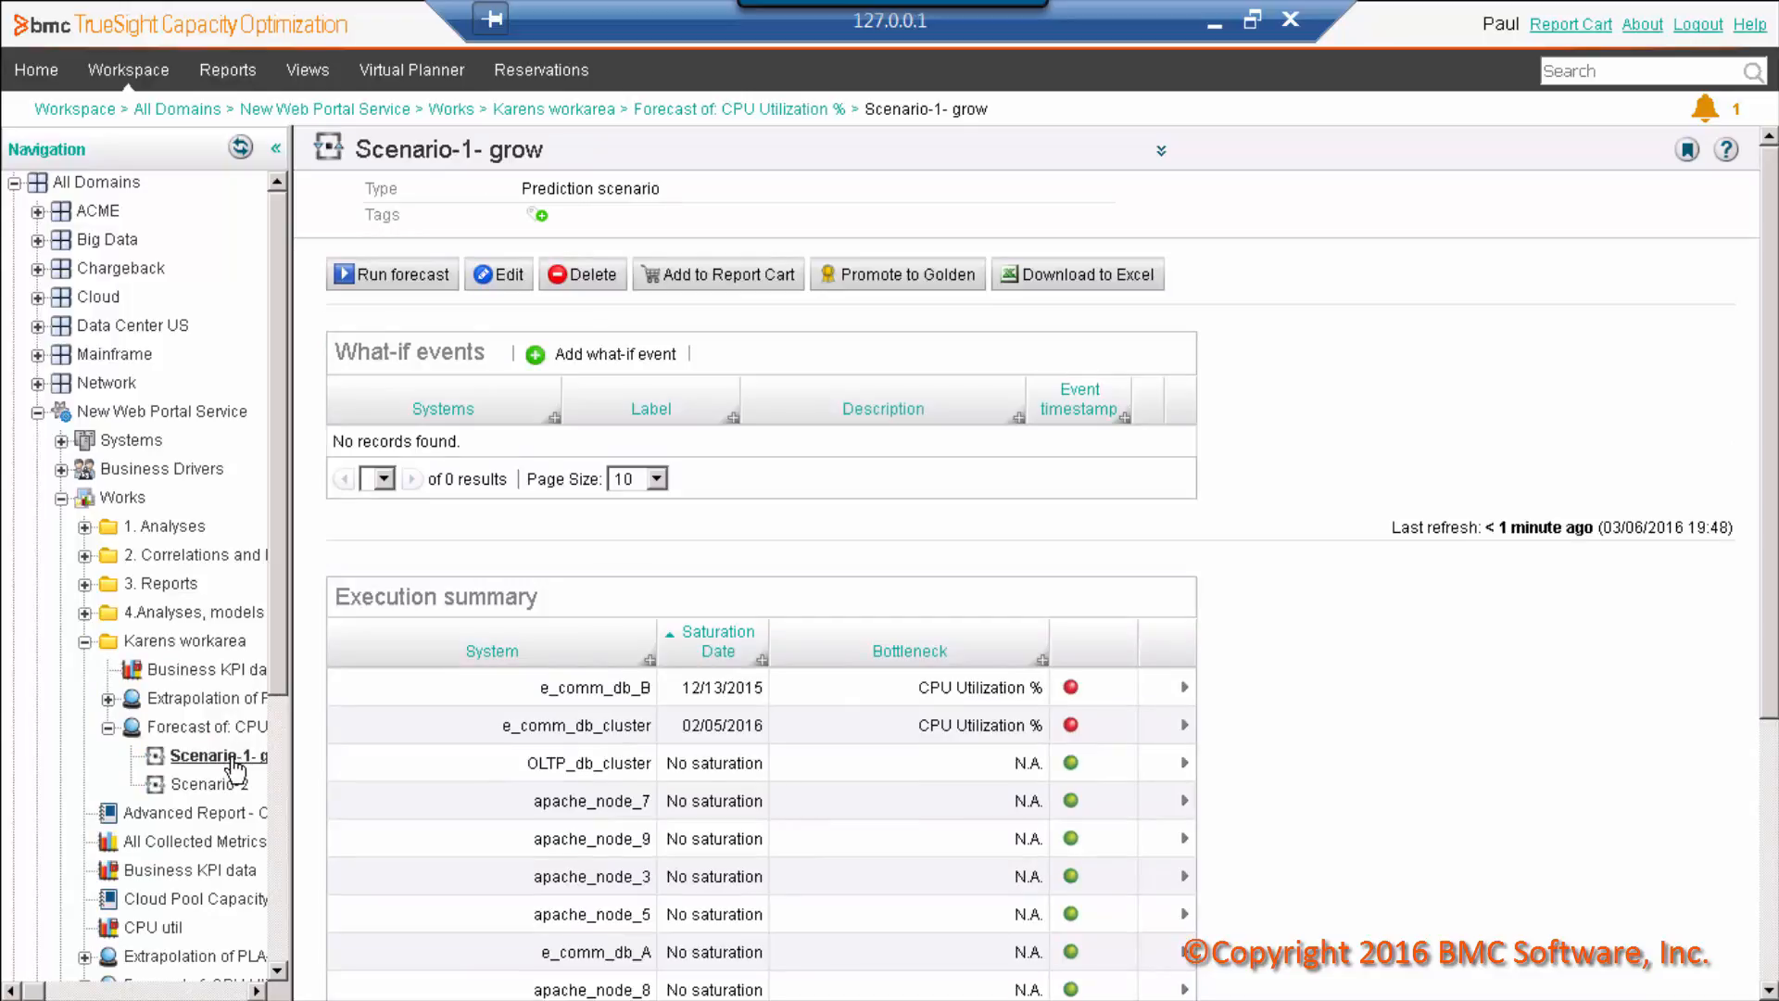
pyautogui.moveTo(232, 769)
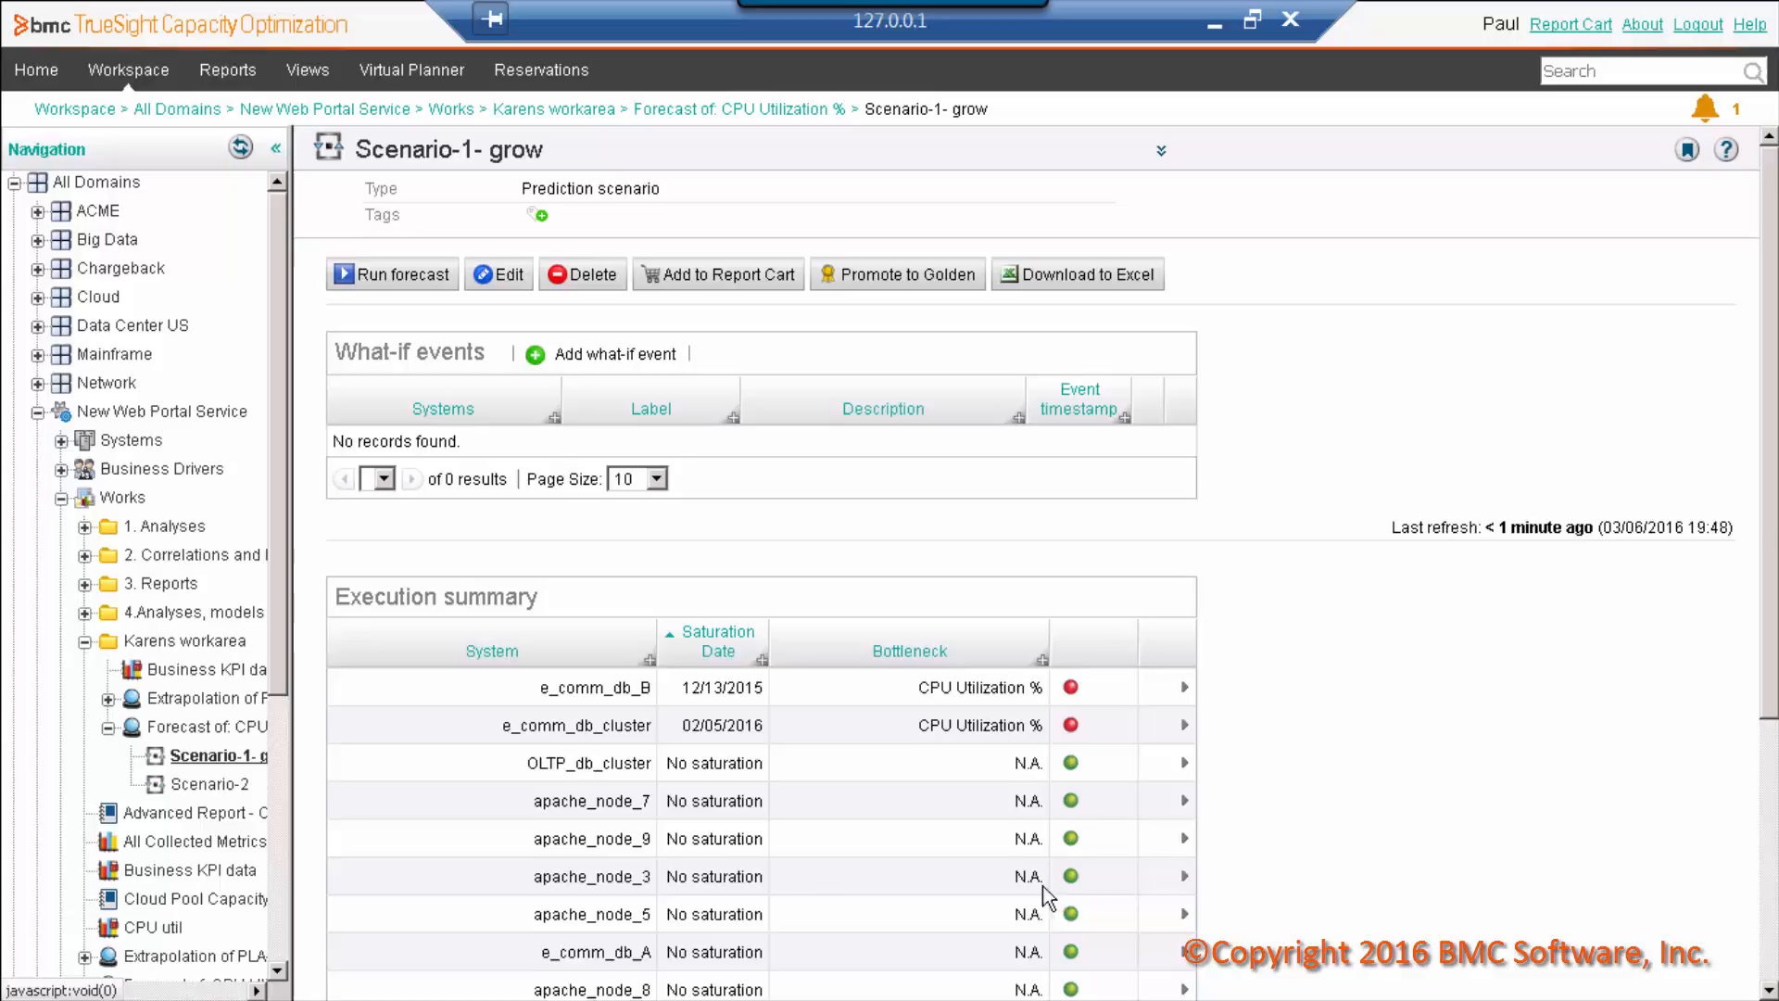
# Step: Expand the apache_node_9 row to show its CPU Utilization % forecast chart
pyautogui.click(1183, 840)
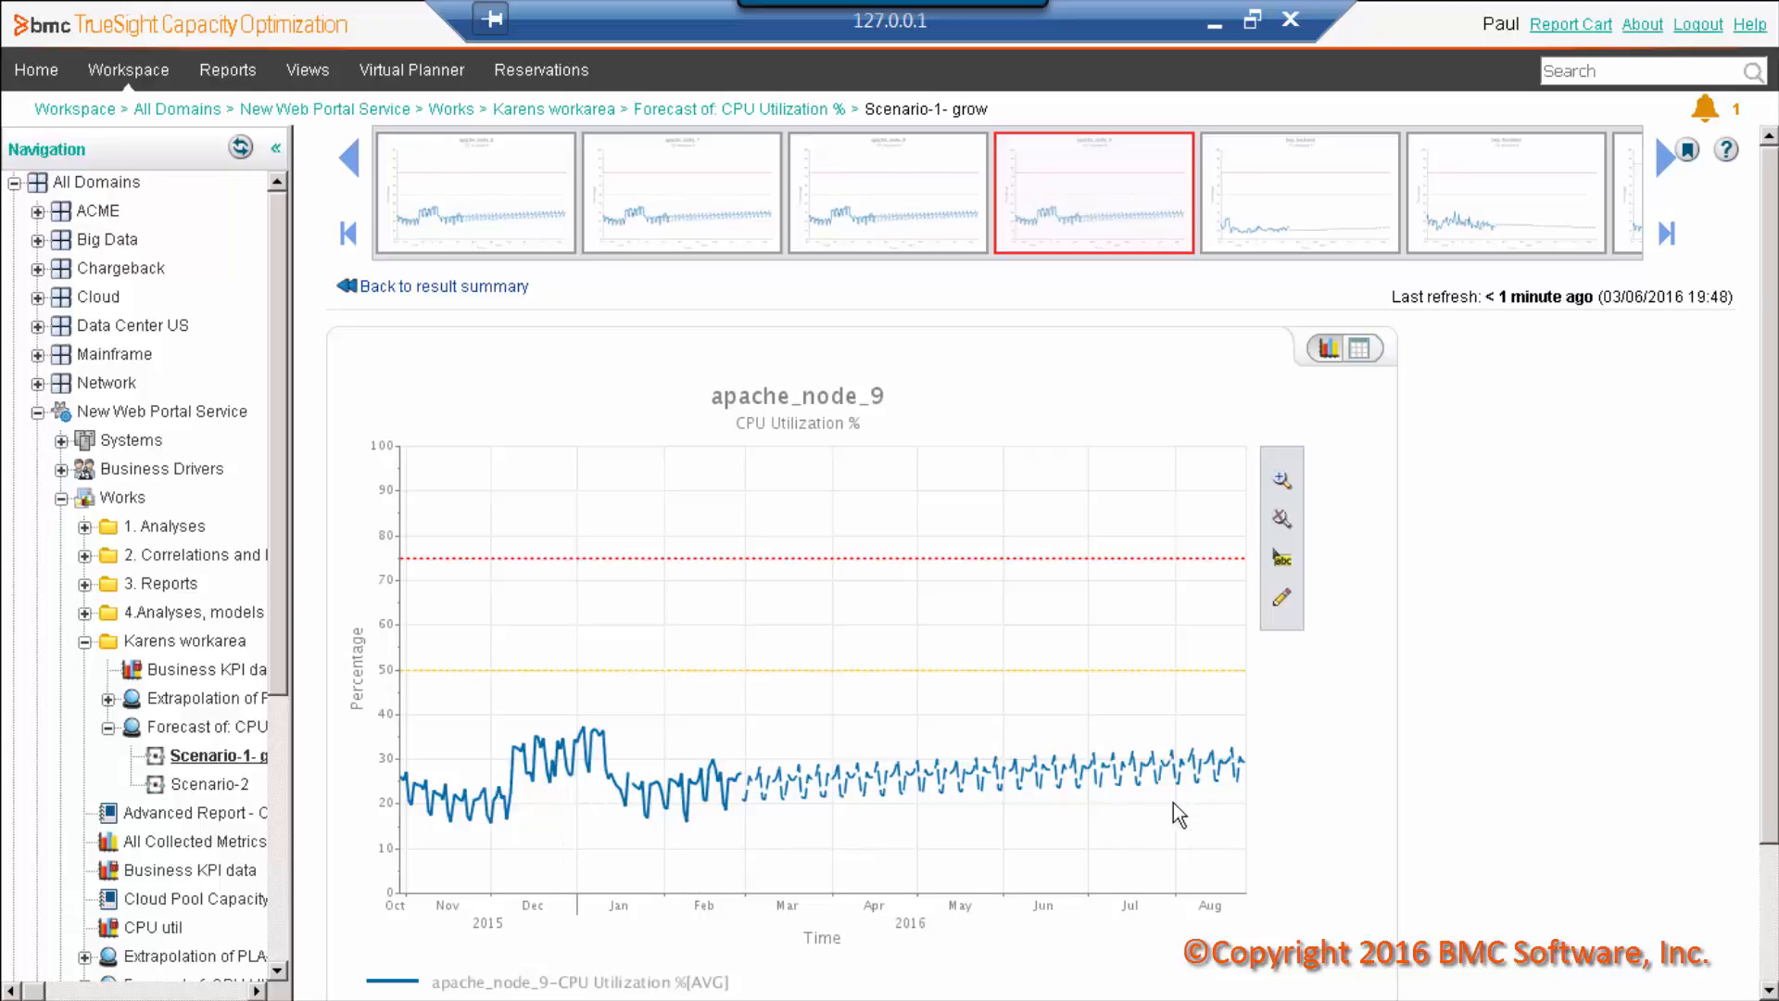
pyautogui.moveTo(1153, 817)
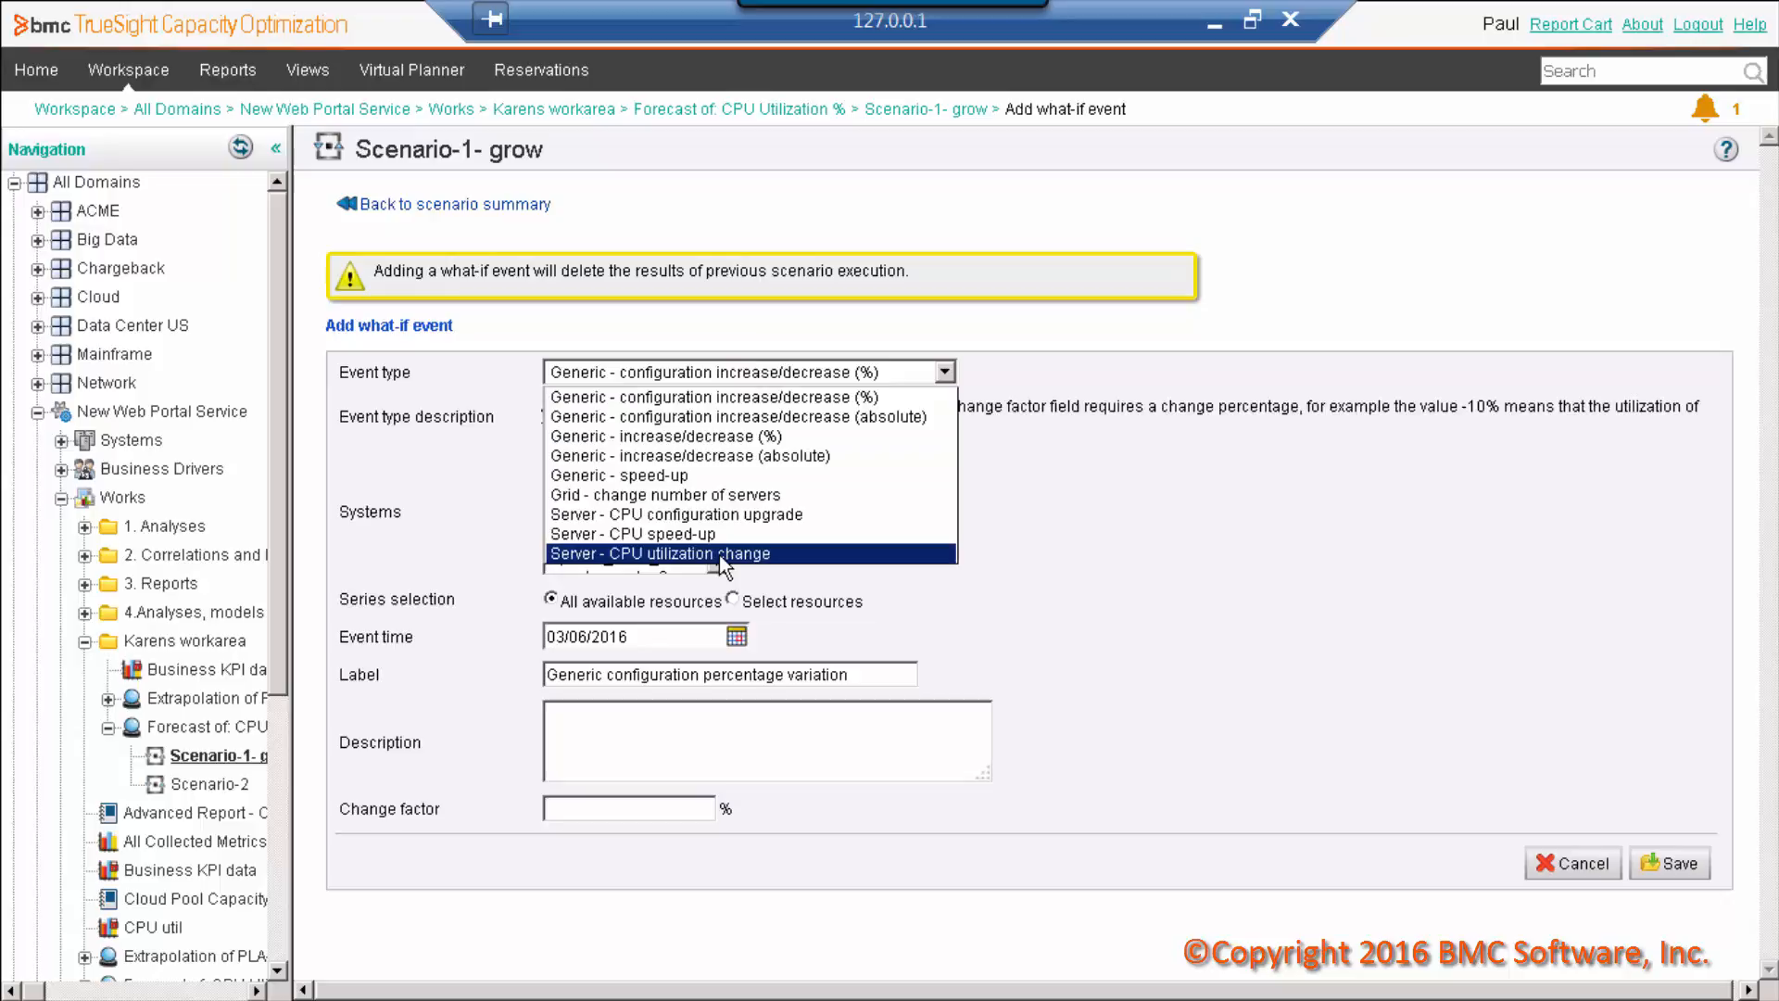
# Step: Save a Server CPU utilization change event 'Increase utilization' for apache_node_9, 04/30/2016, factor 150
pyautogui.click(658, 554)
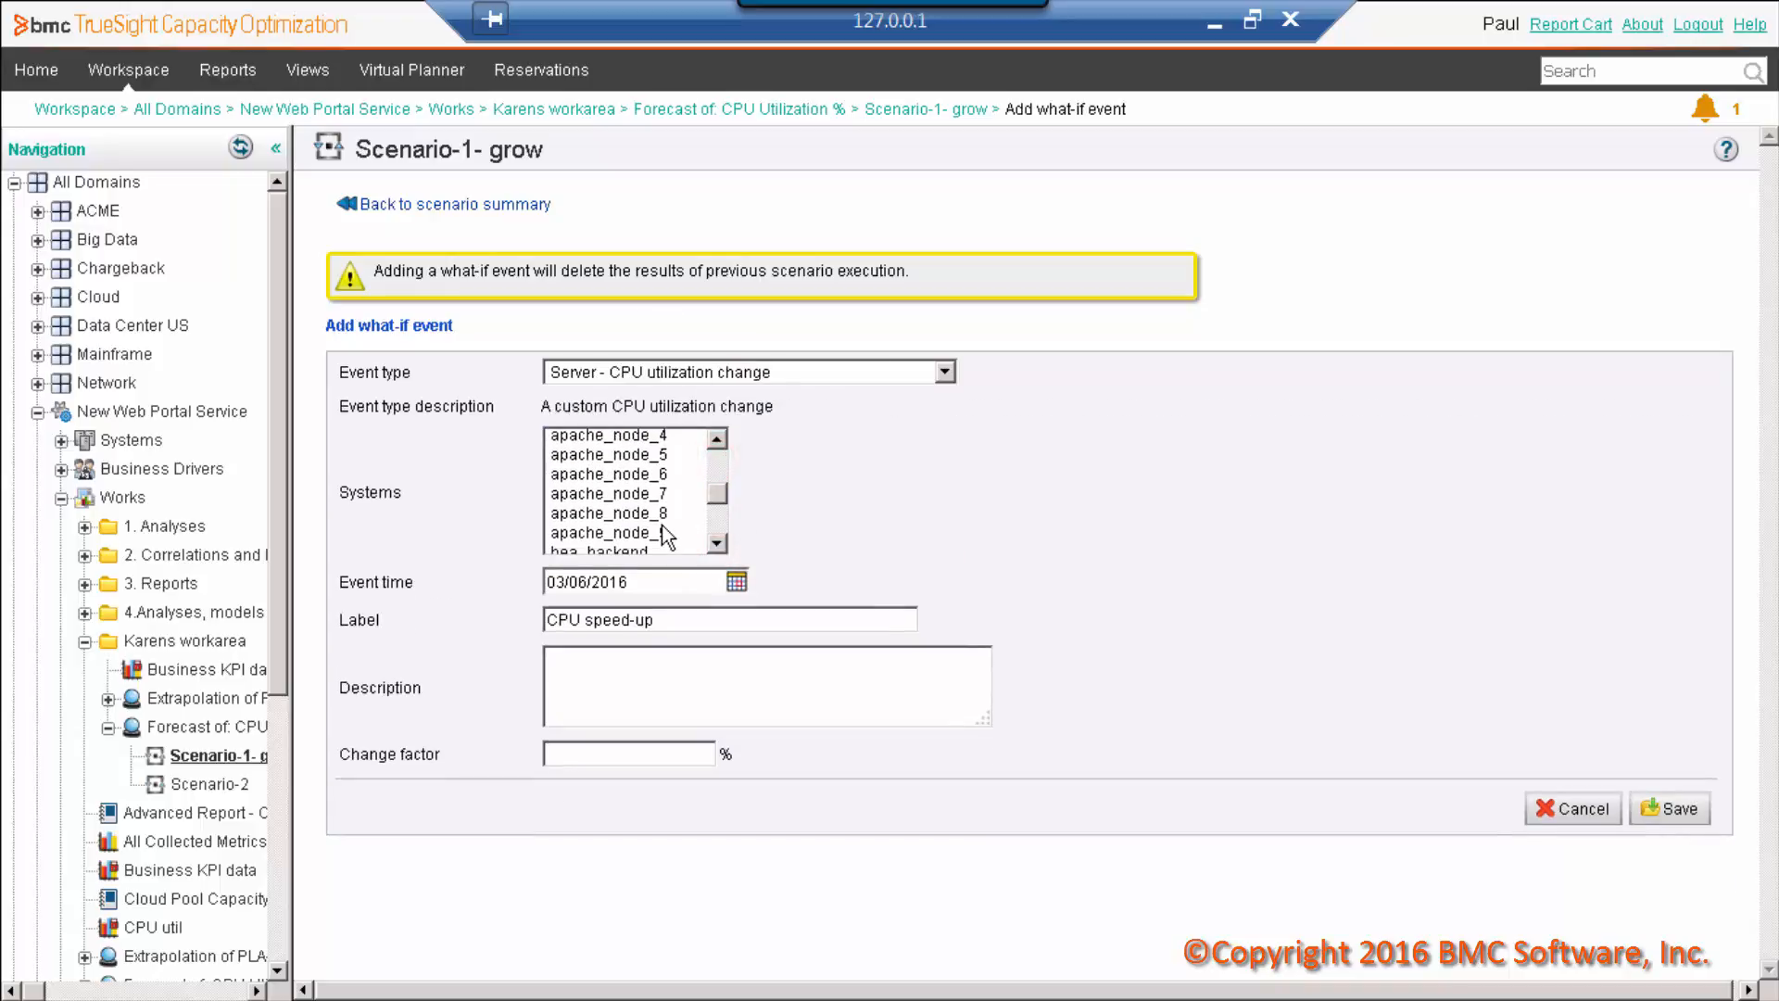
pyautogui.click(610, 532)
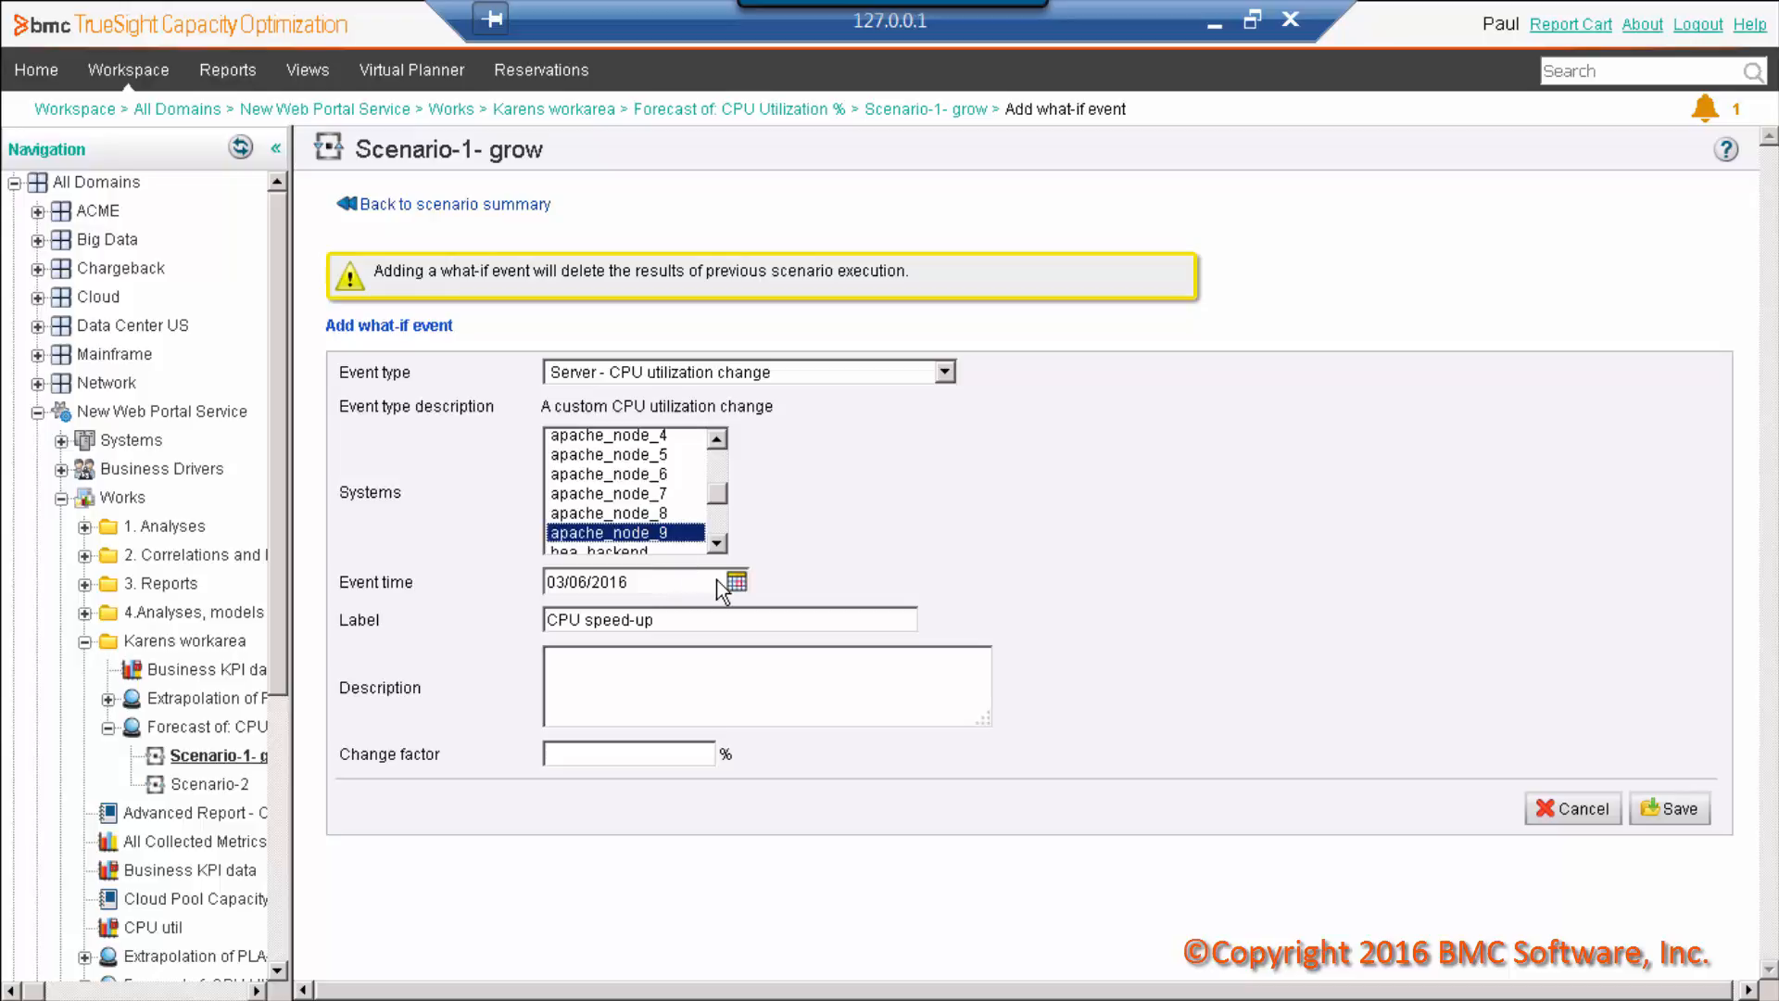
pyautogui.click(735, 581)
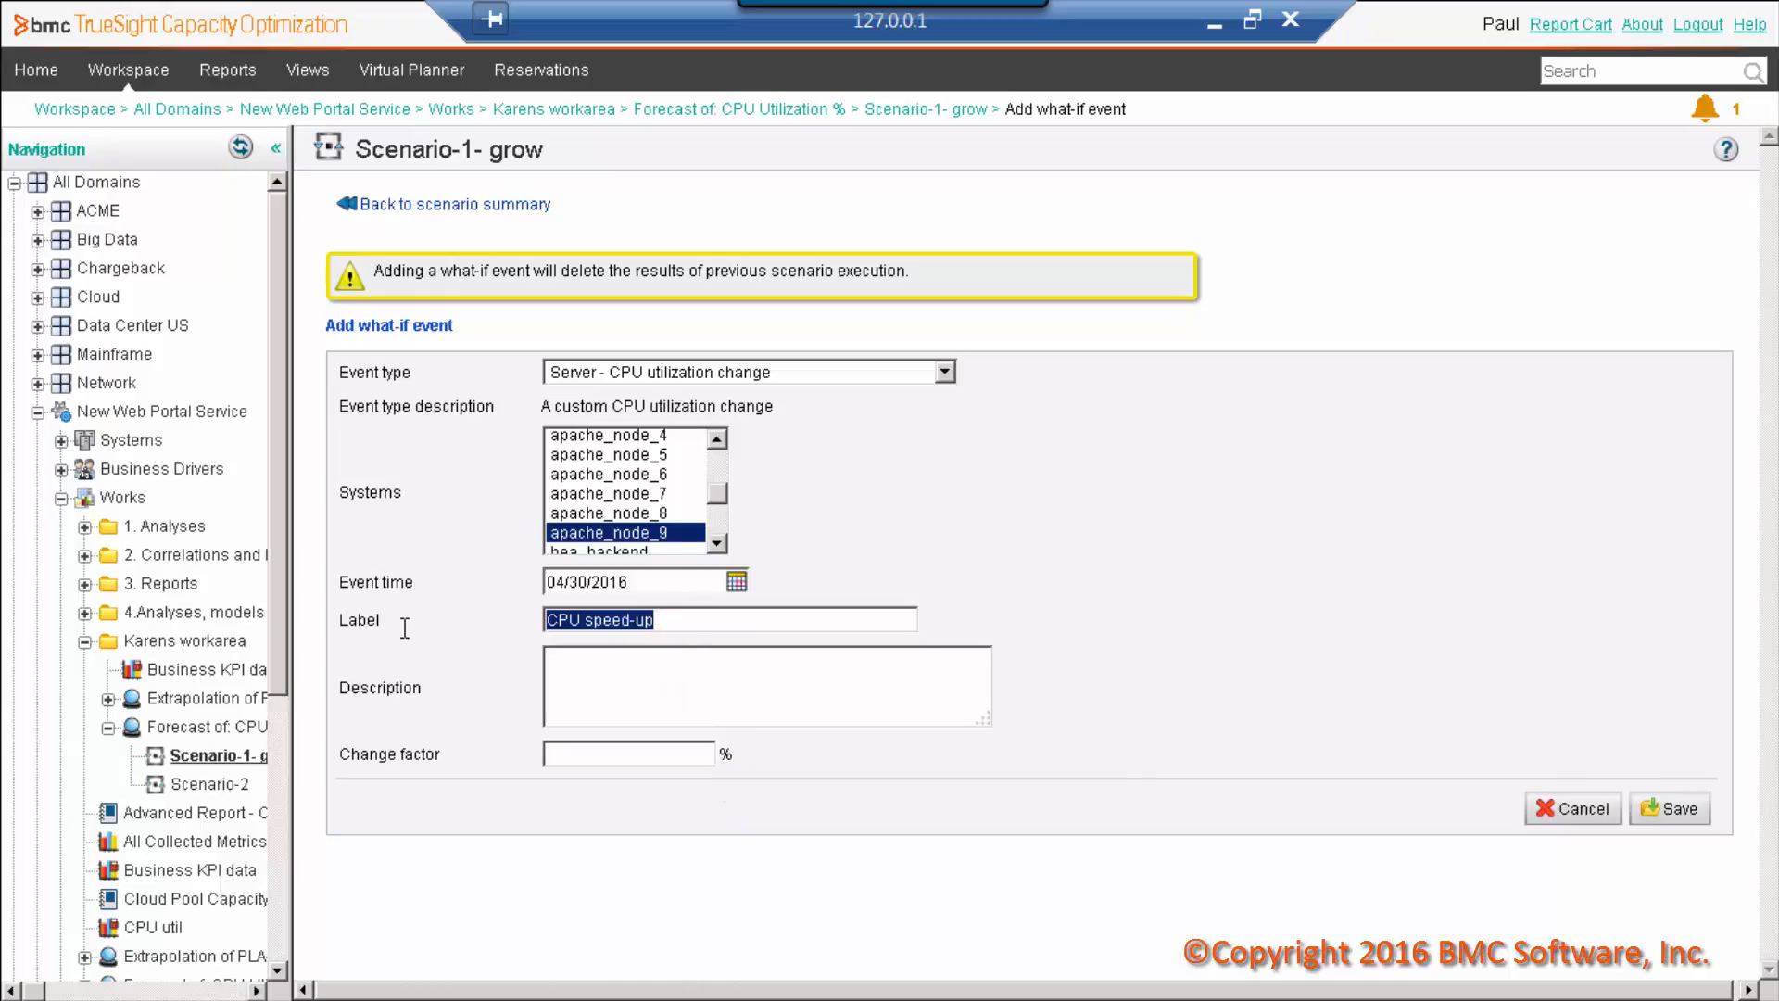
pyautogui.write('Incr')
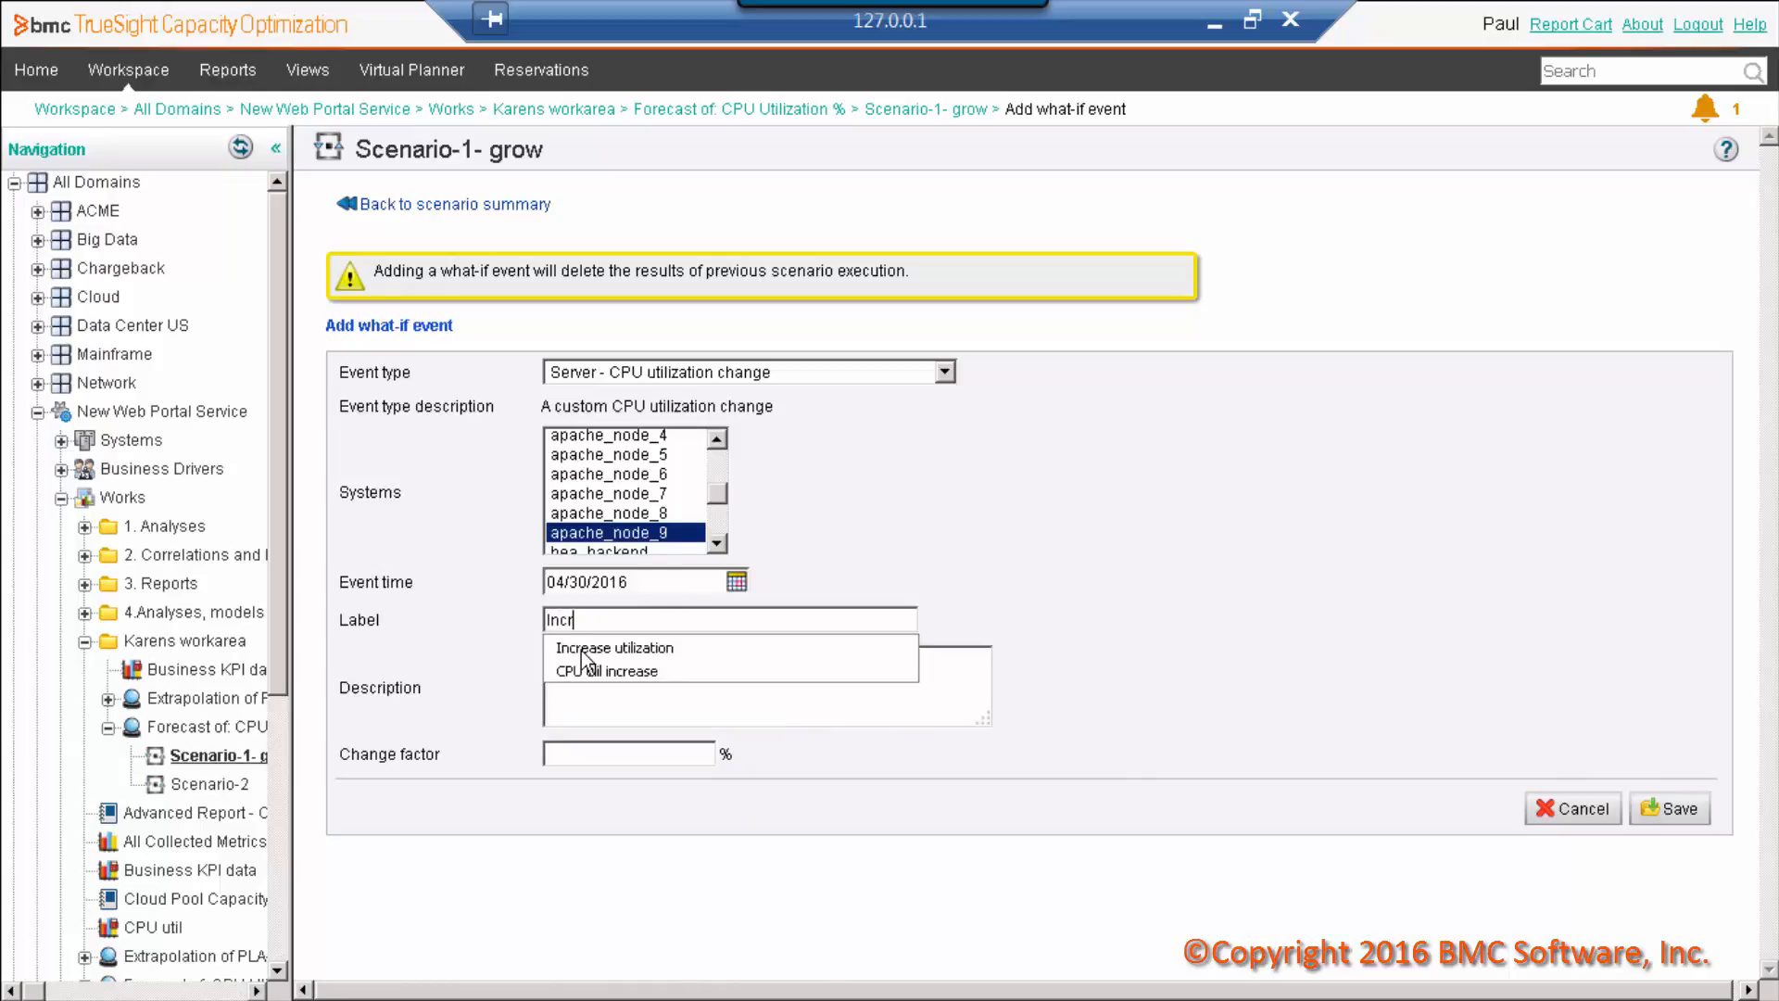
pyautogui.click(615, 647)
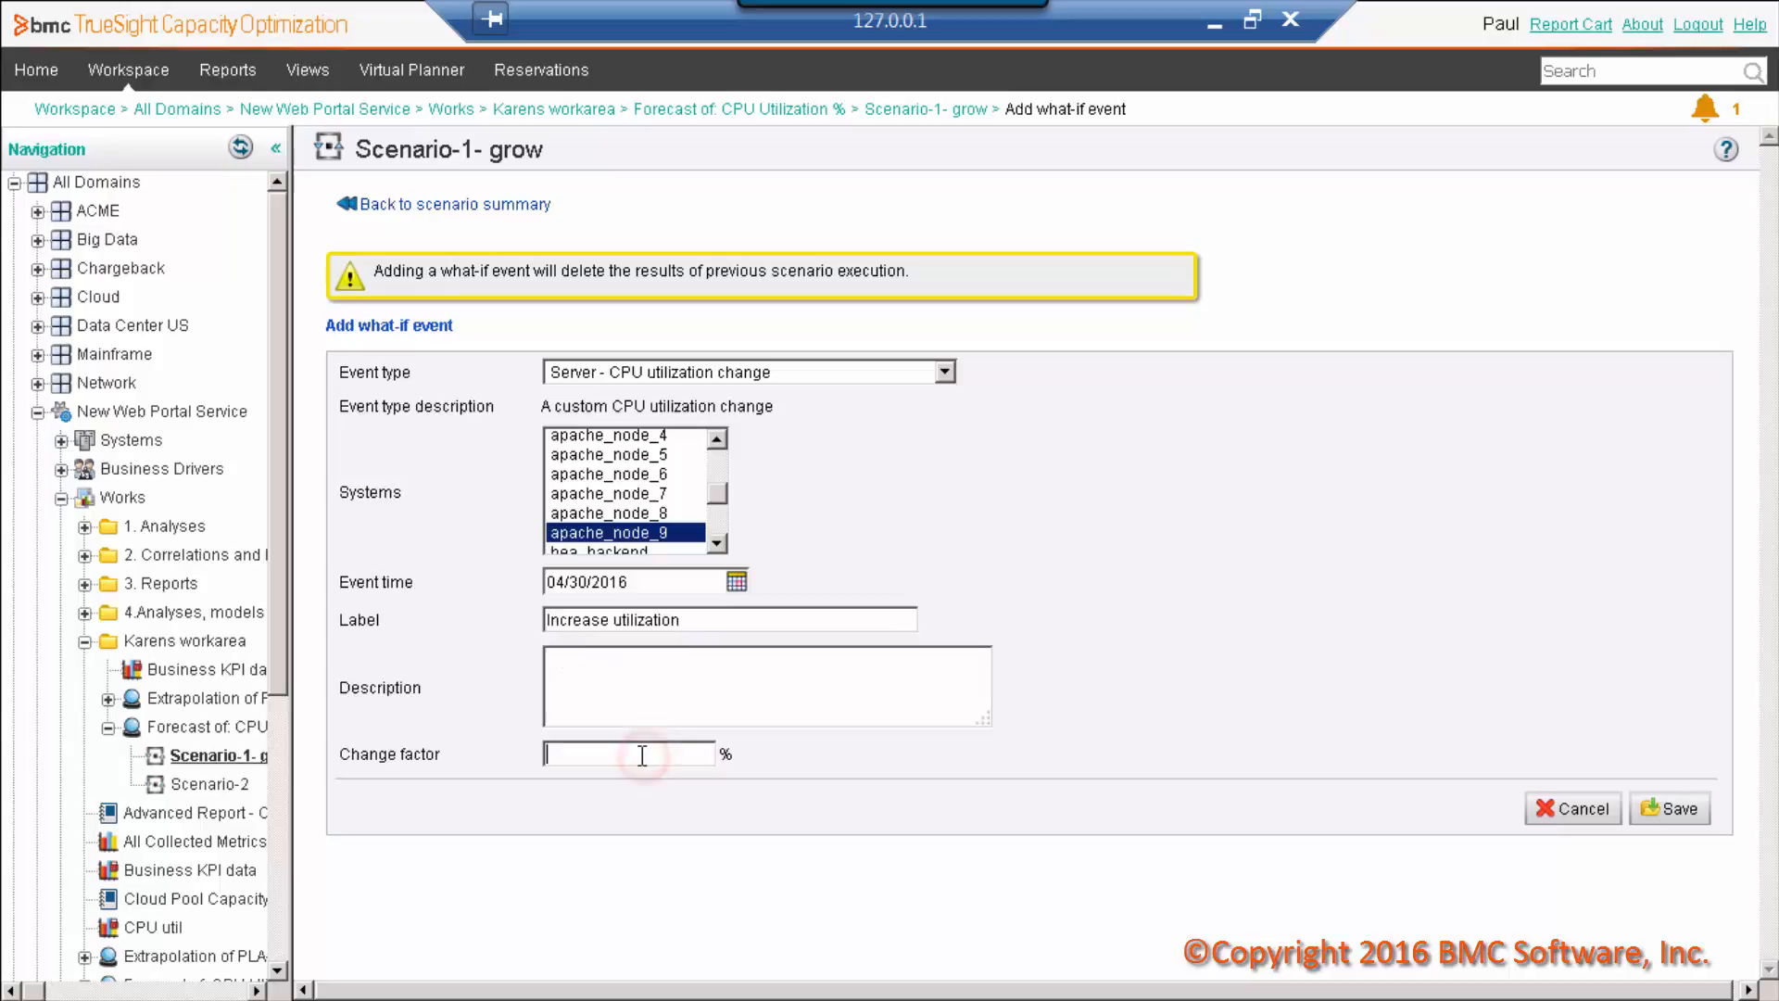
pyautogui.write('1')
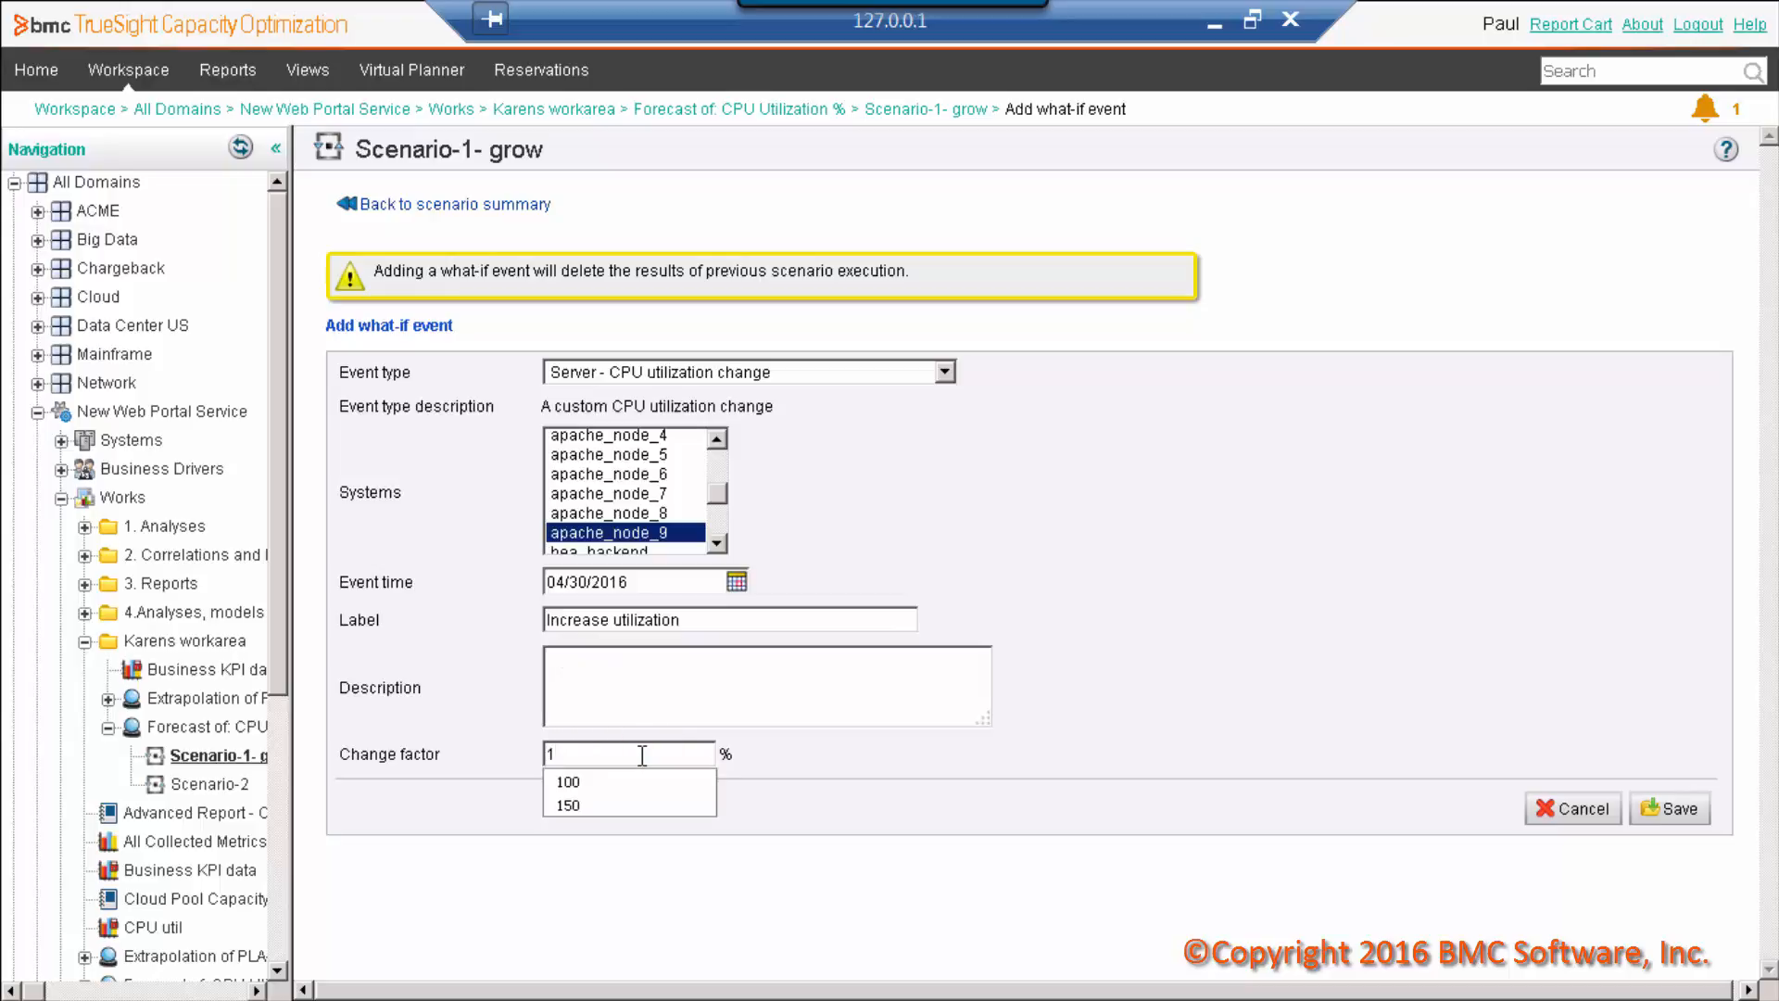
pyautogui.click(567, 805)
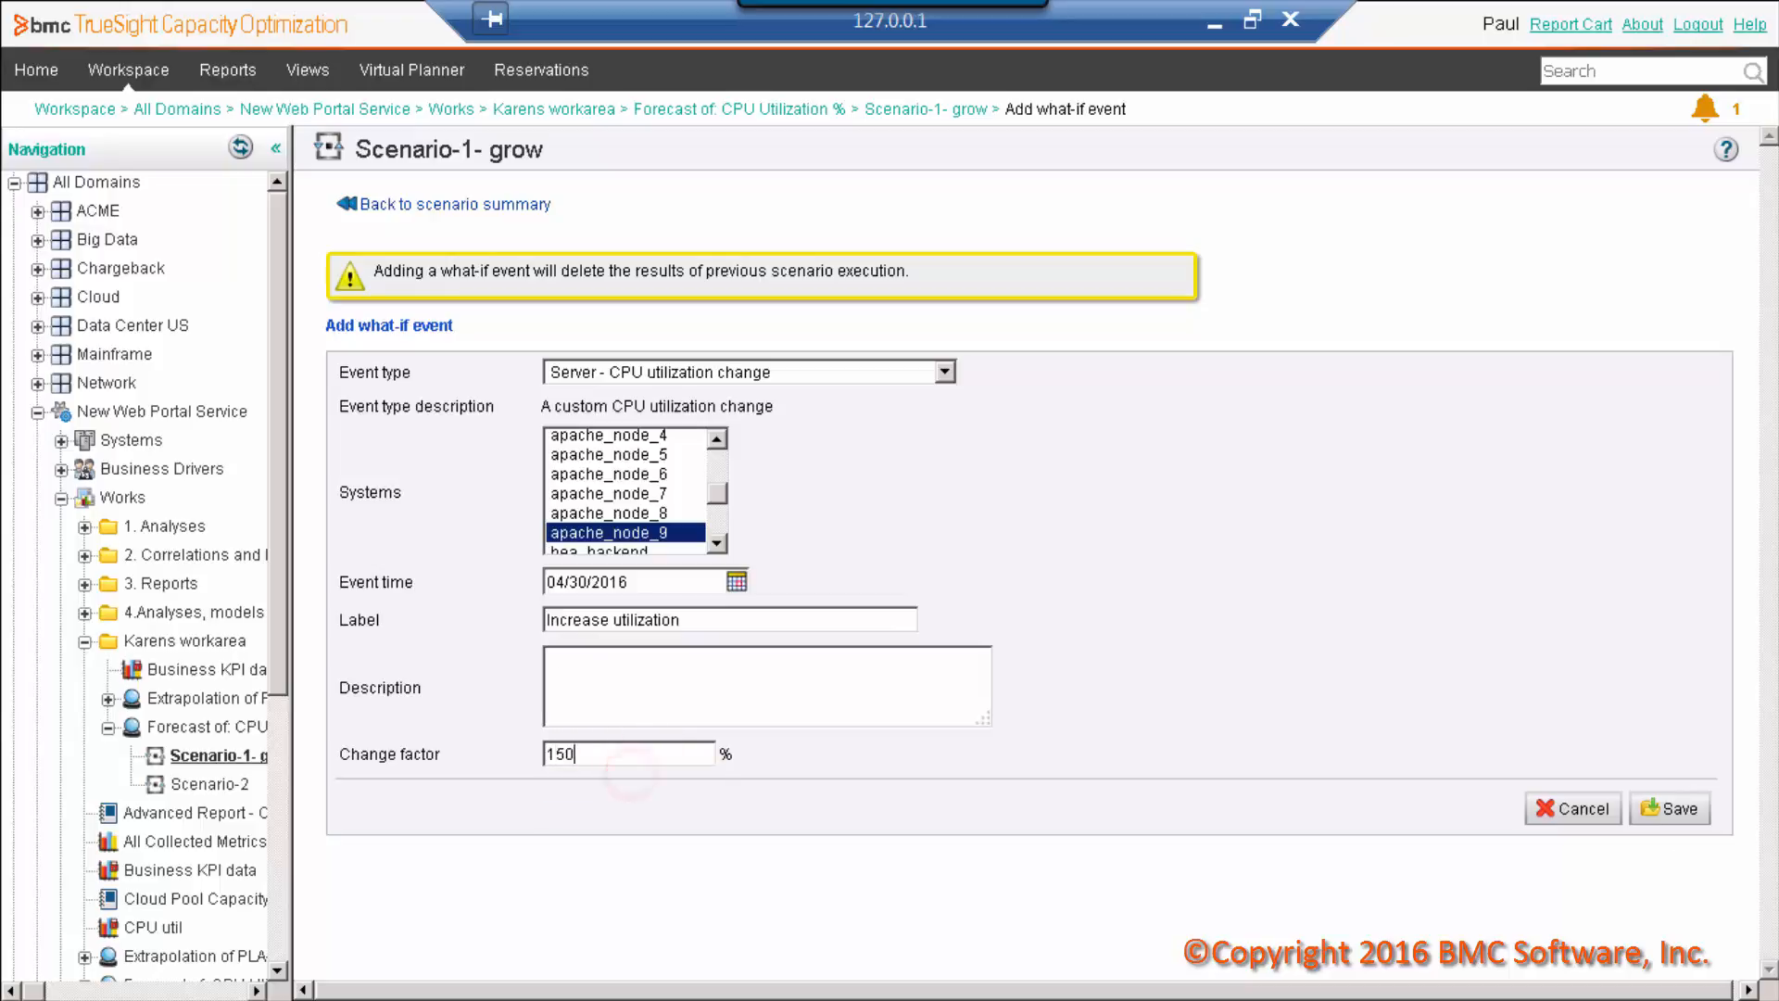
pyautogui.click(1669, 808)
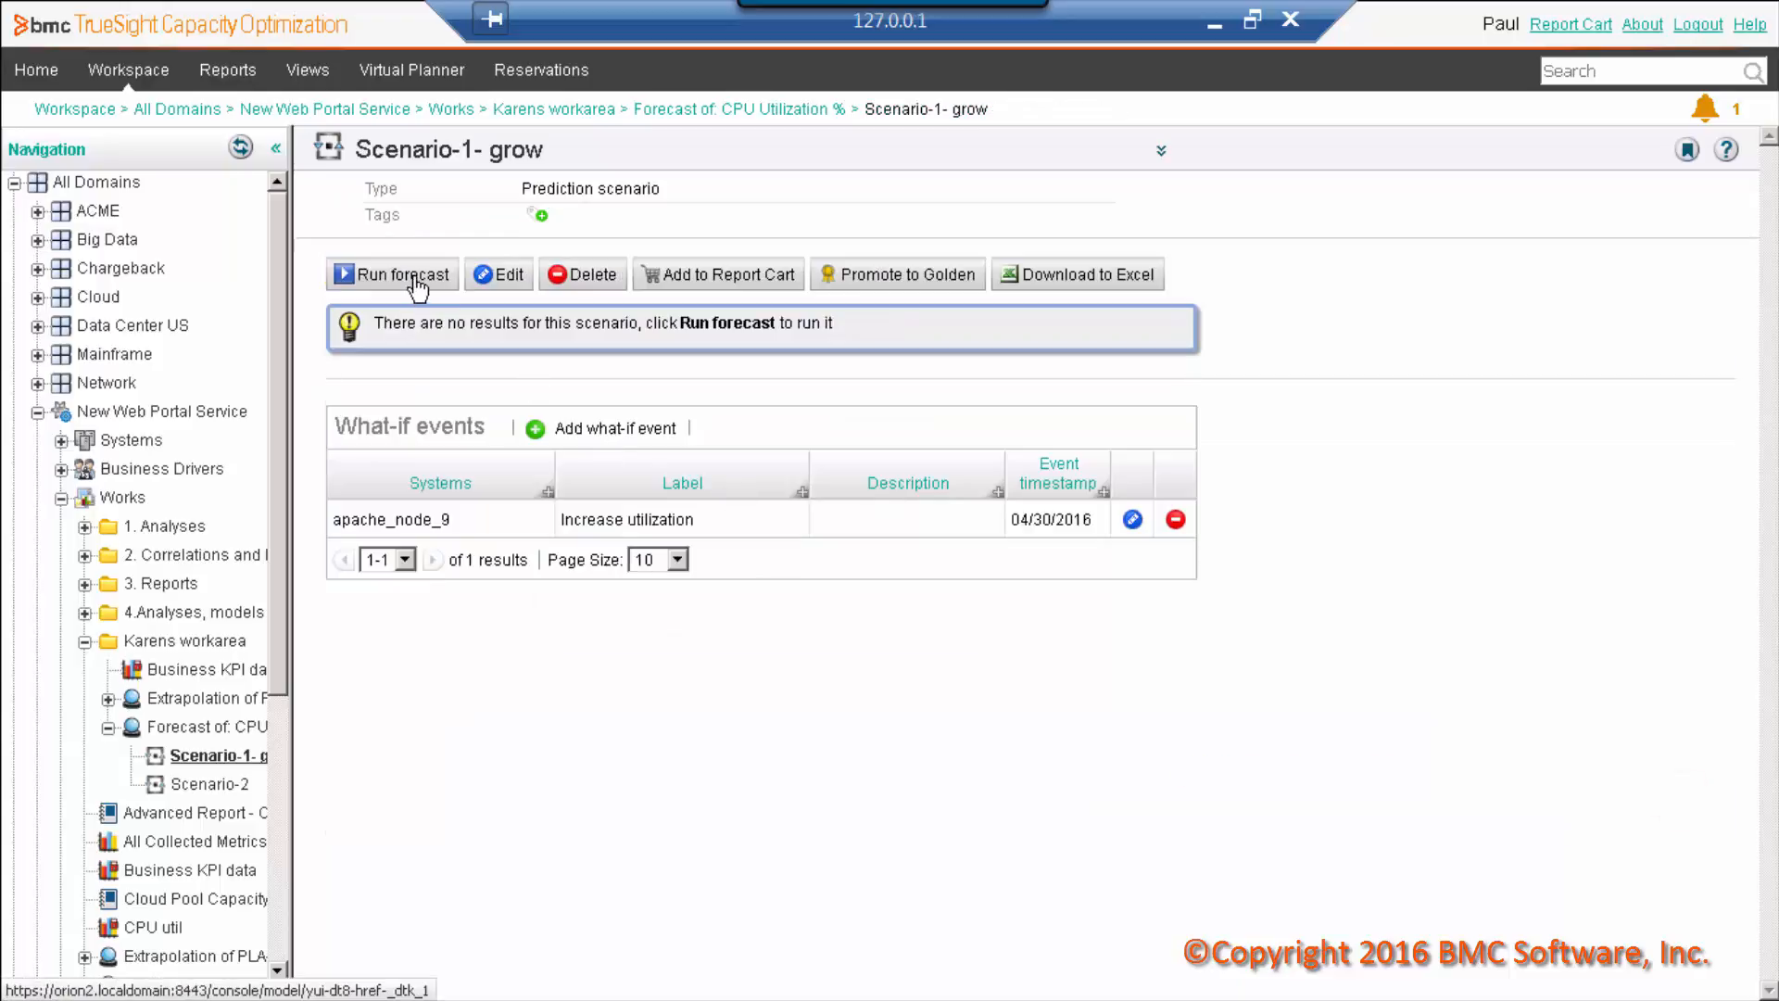
# Step: Rerun the forecast and view apache_node_9's updated CPU utilization chart
pyautogui.click(391, 273)
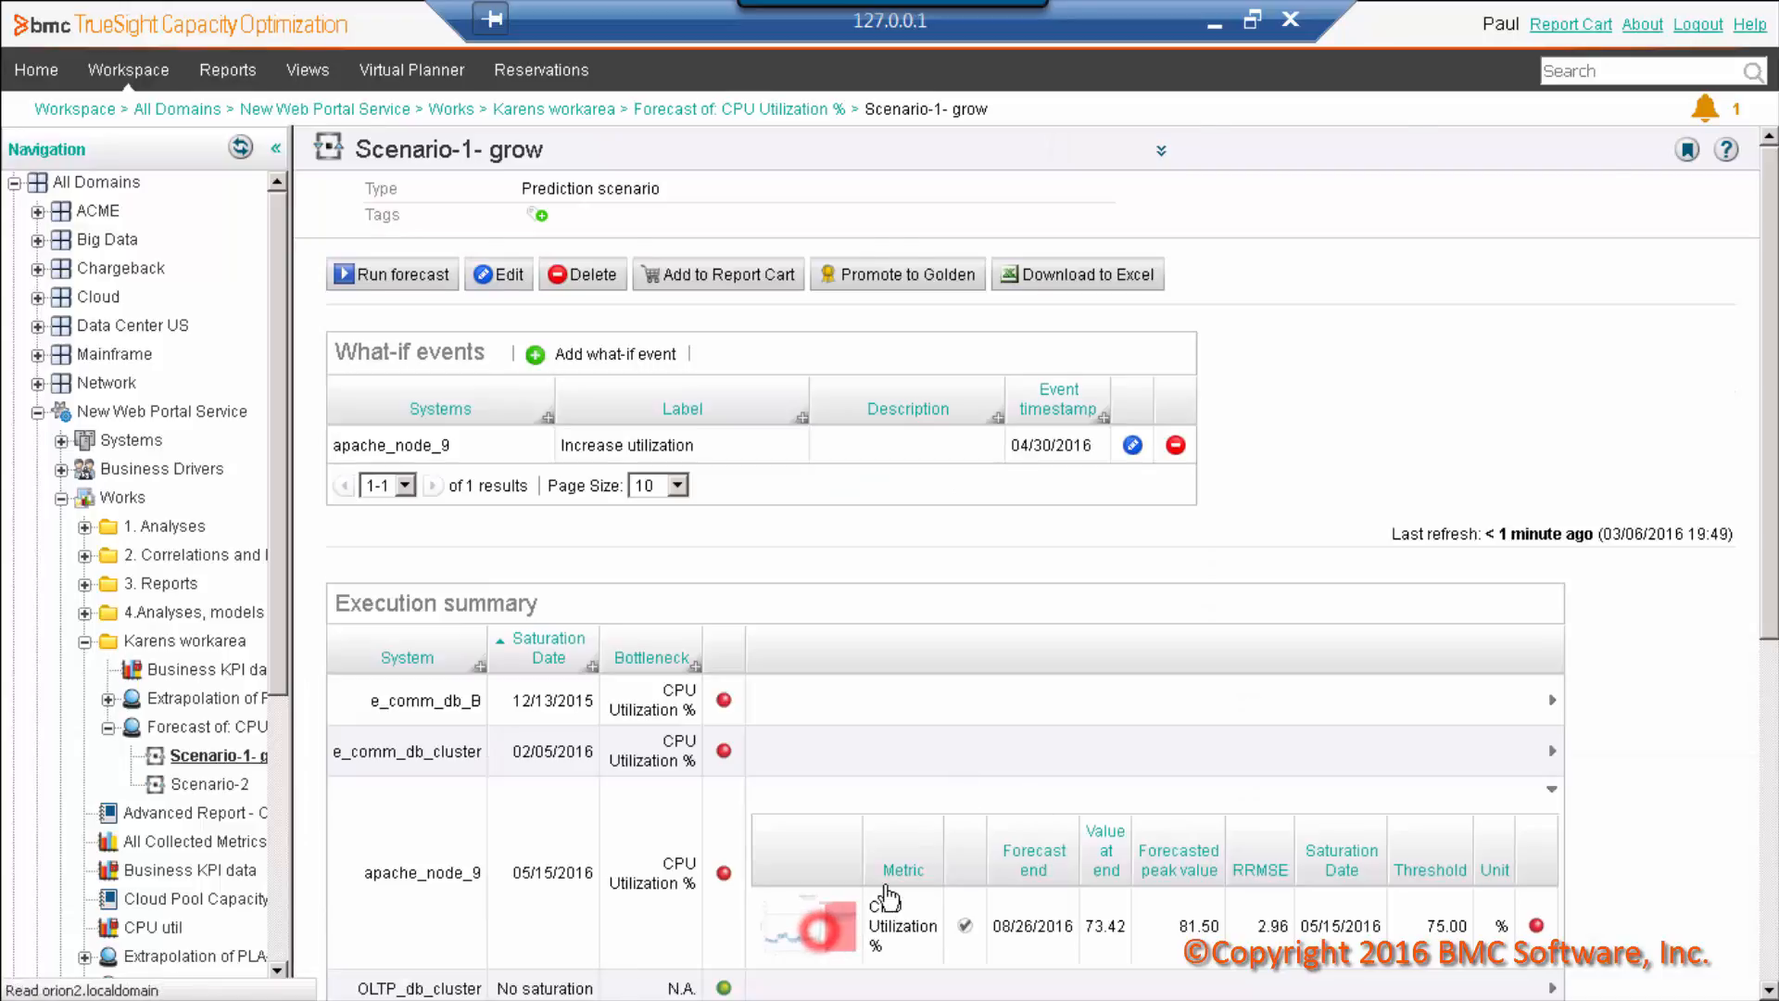
pyautogui.click(805, 925)
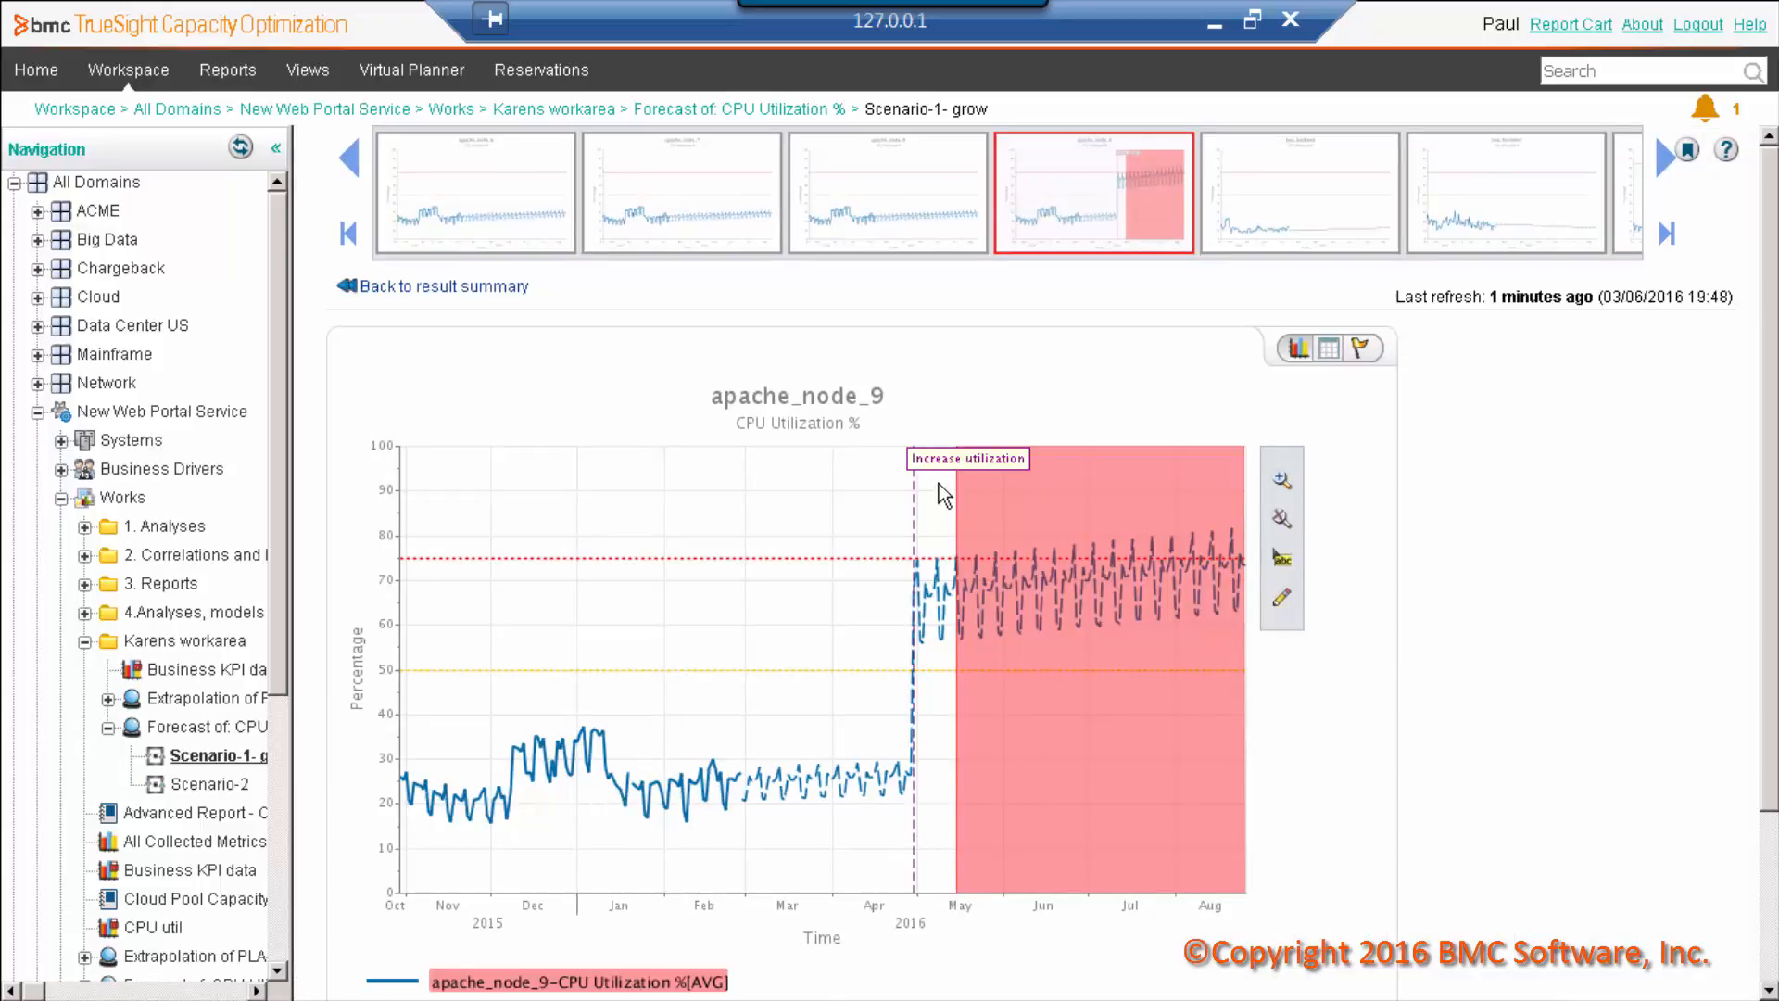
pyautogui.moveTo(908, 658)
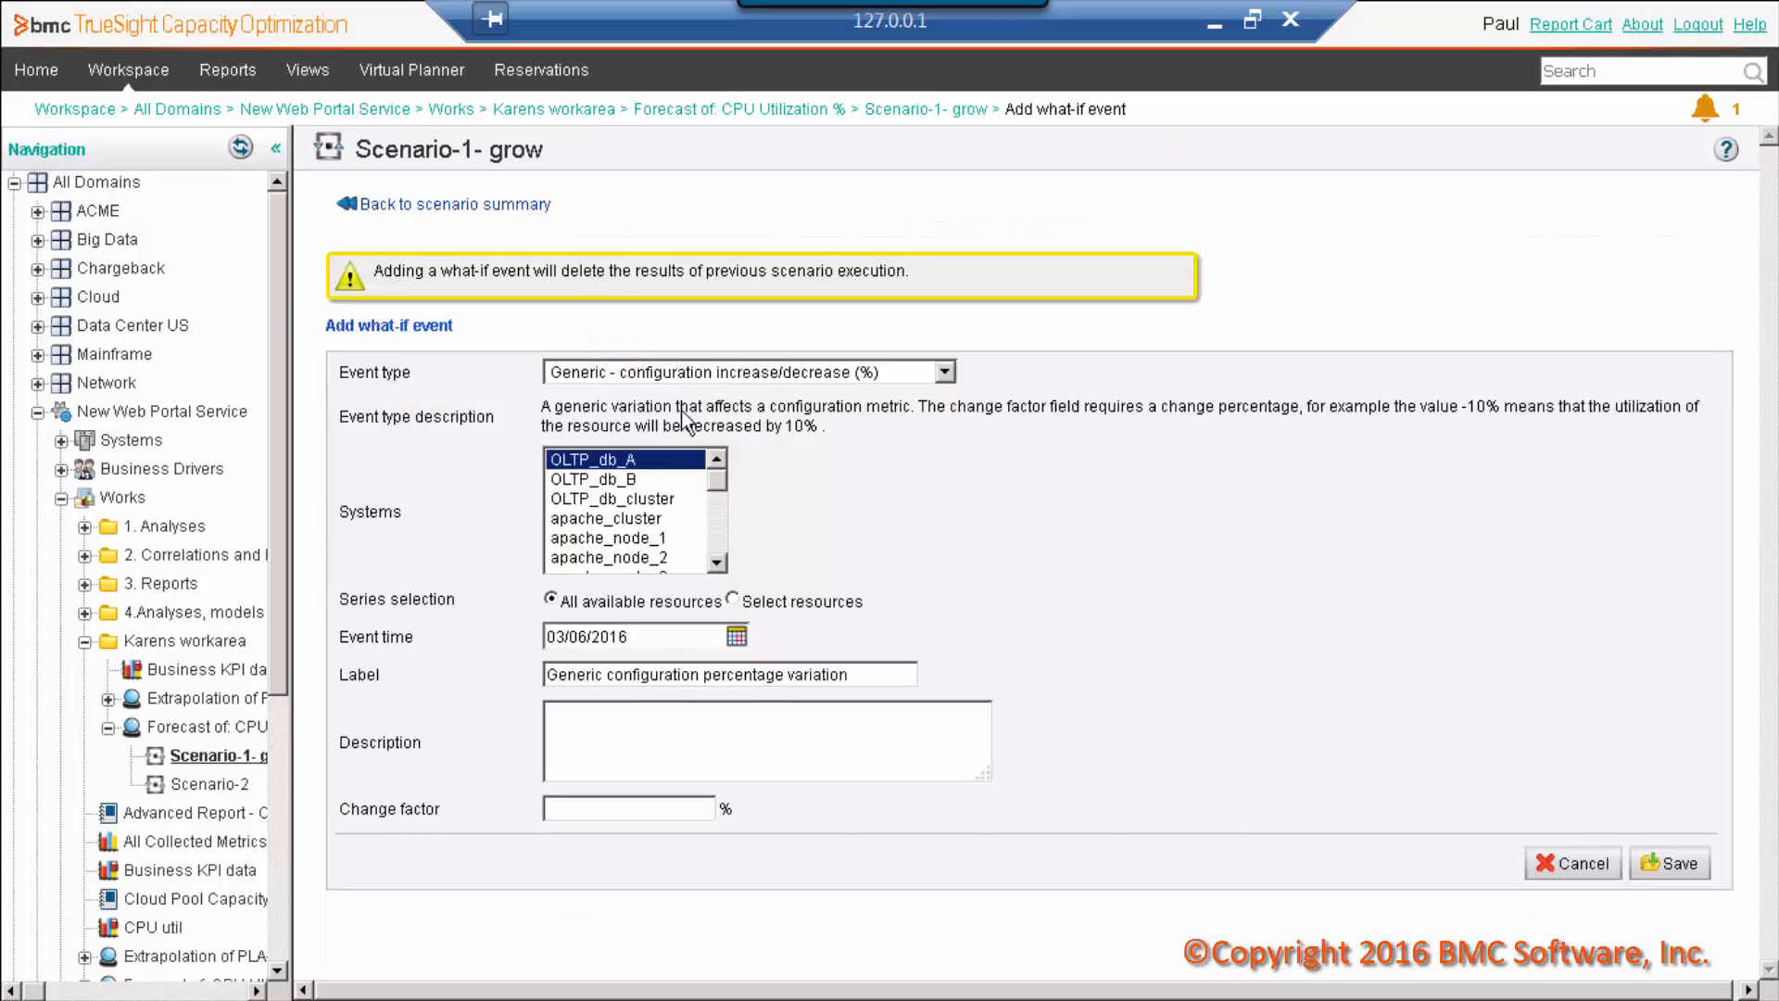
# Step: Save a CPU speed-up event dated 06/01/2016 with 3000 MHz and 32 cores
pyautogui.click(939, 371)
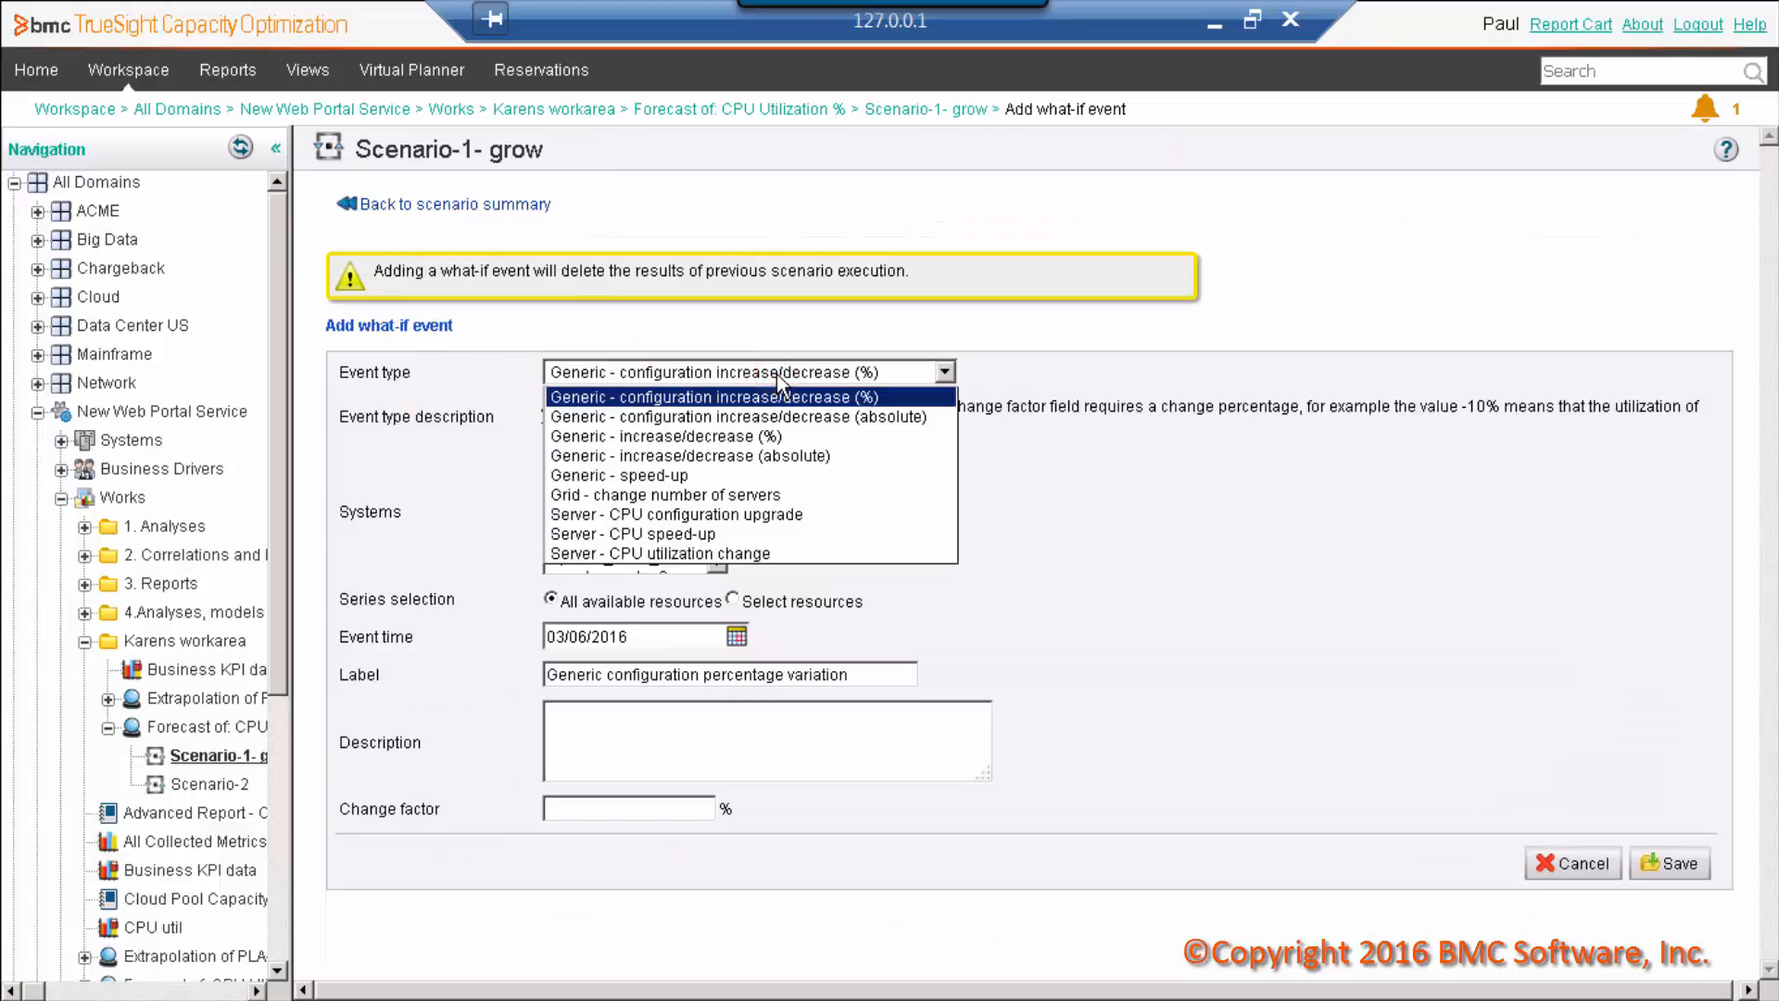
pyautogui.moveTo(689, 455)
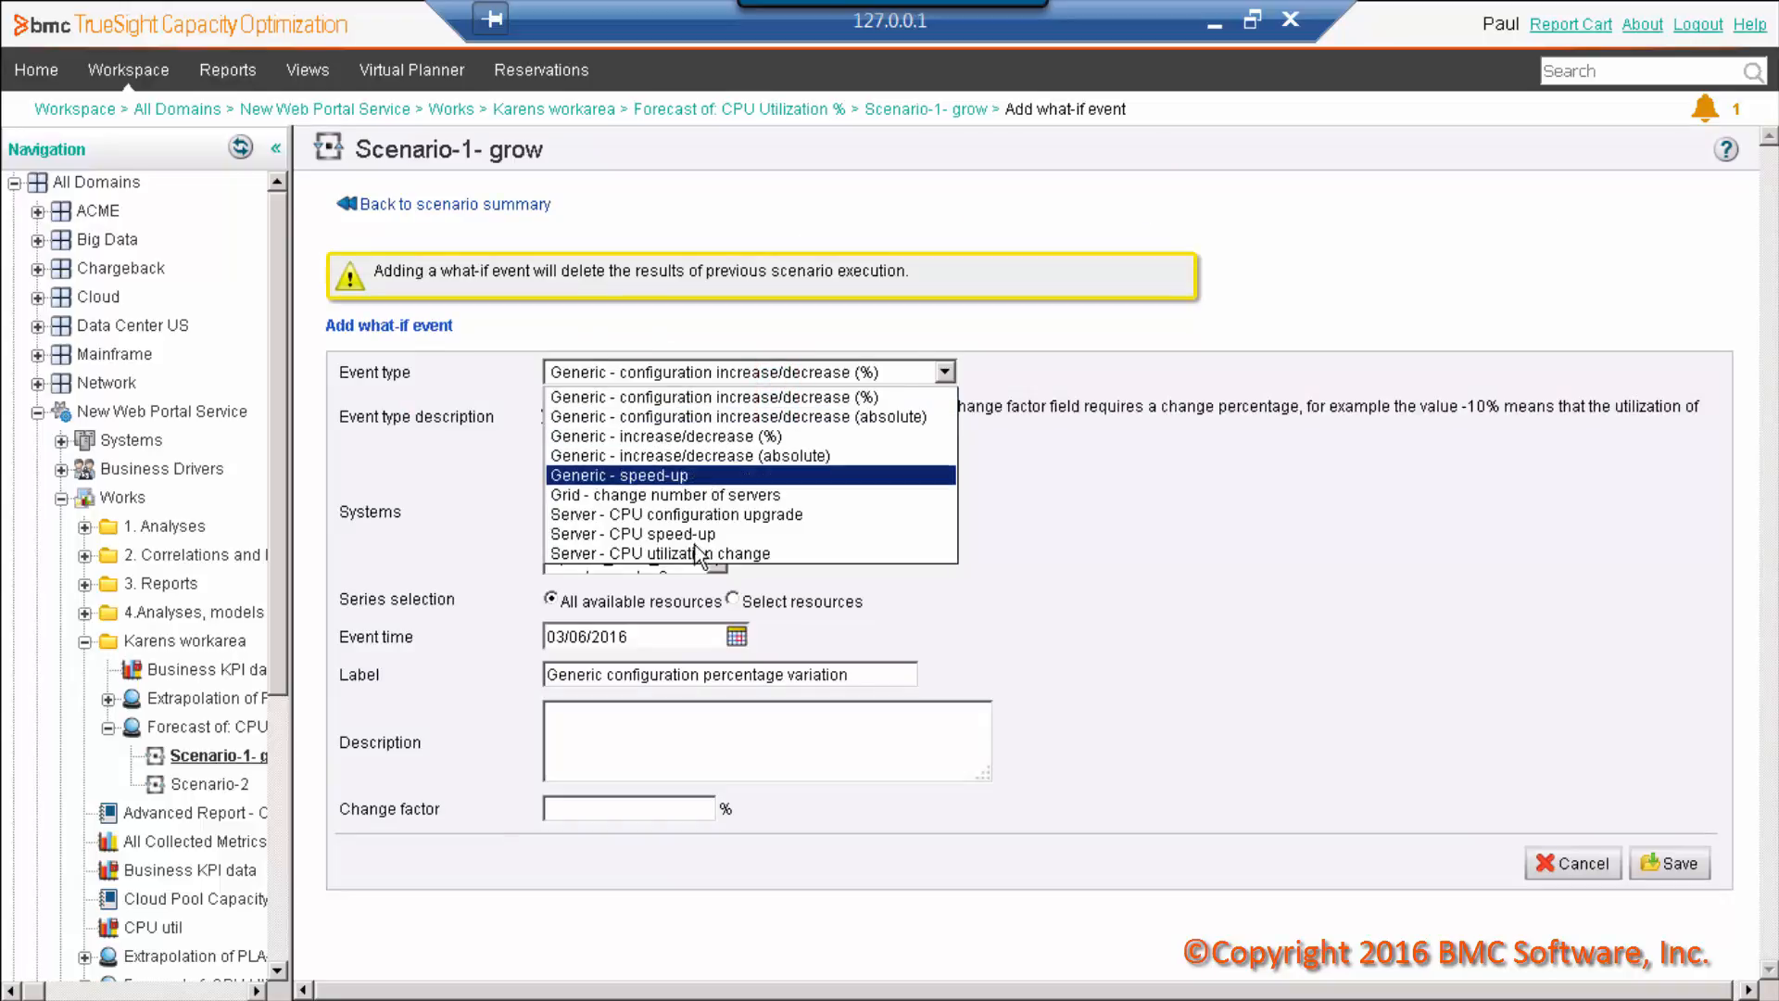
pyautogui.click(642, 534)
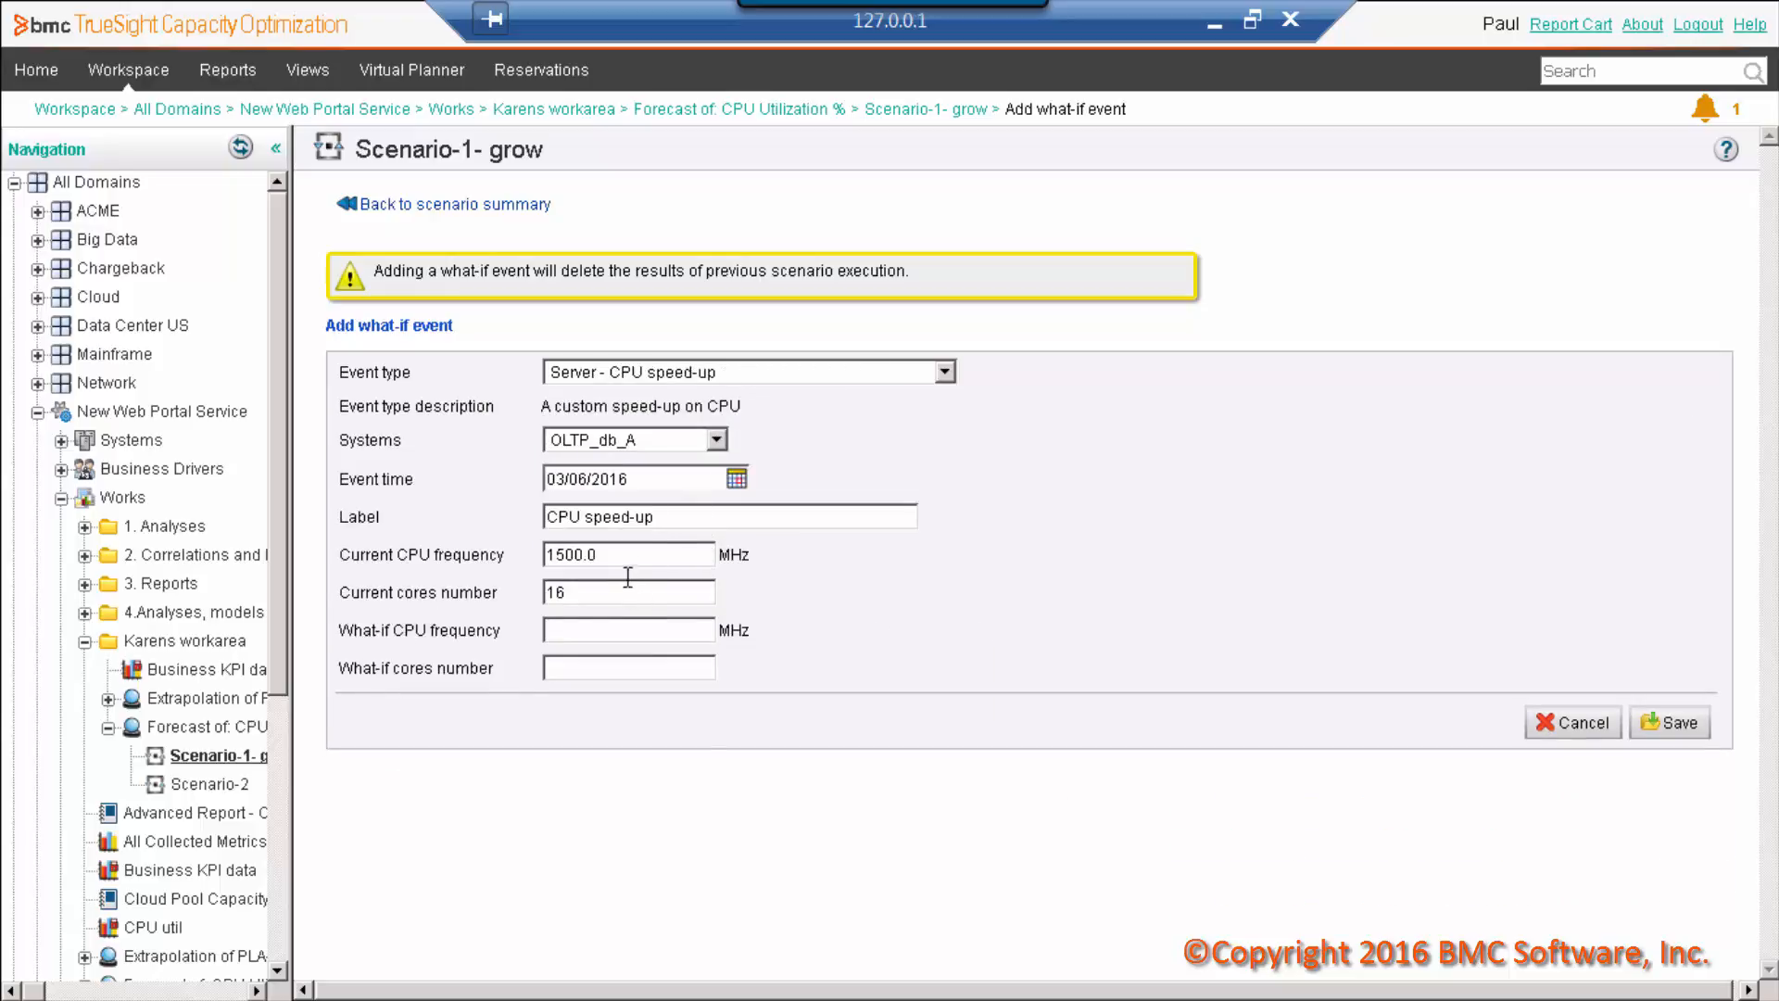
pyautogui.click(735, 478)
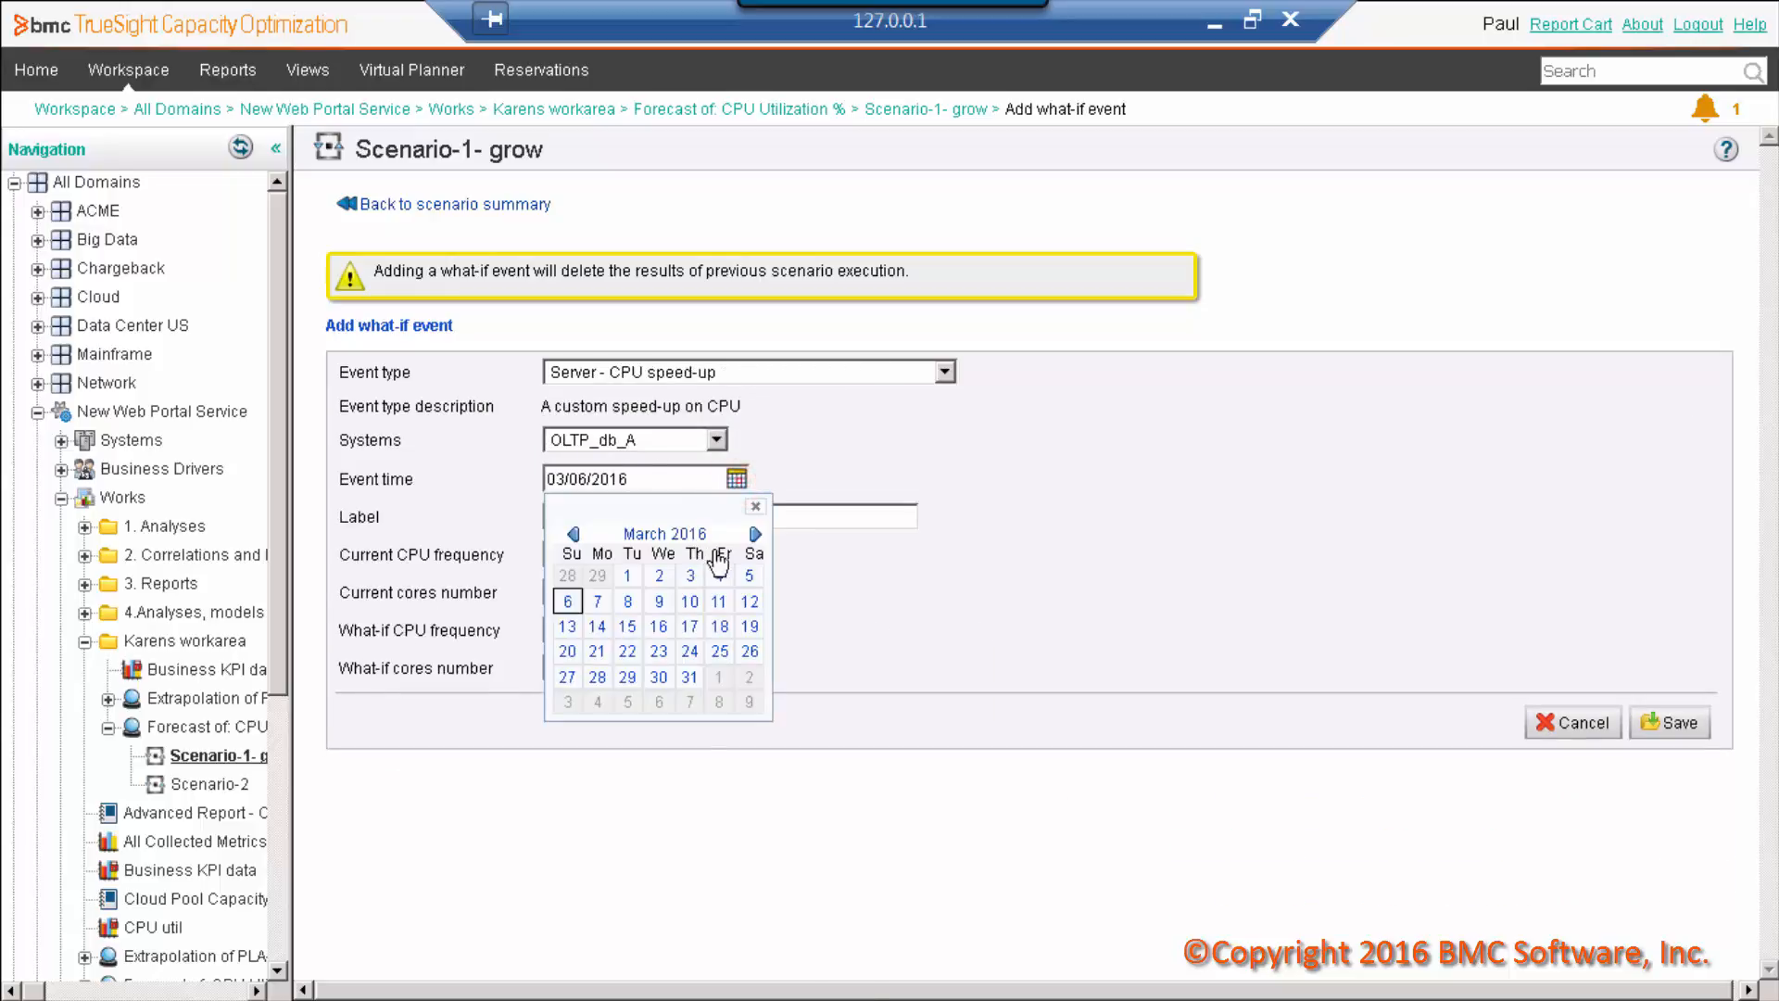
pyautogui.click(754, 534)
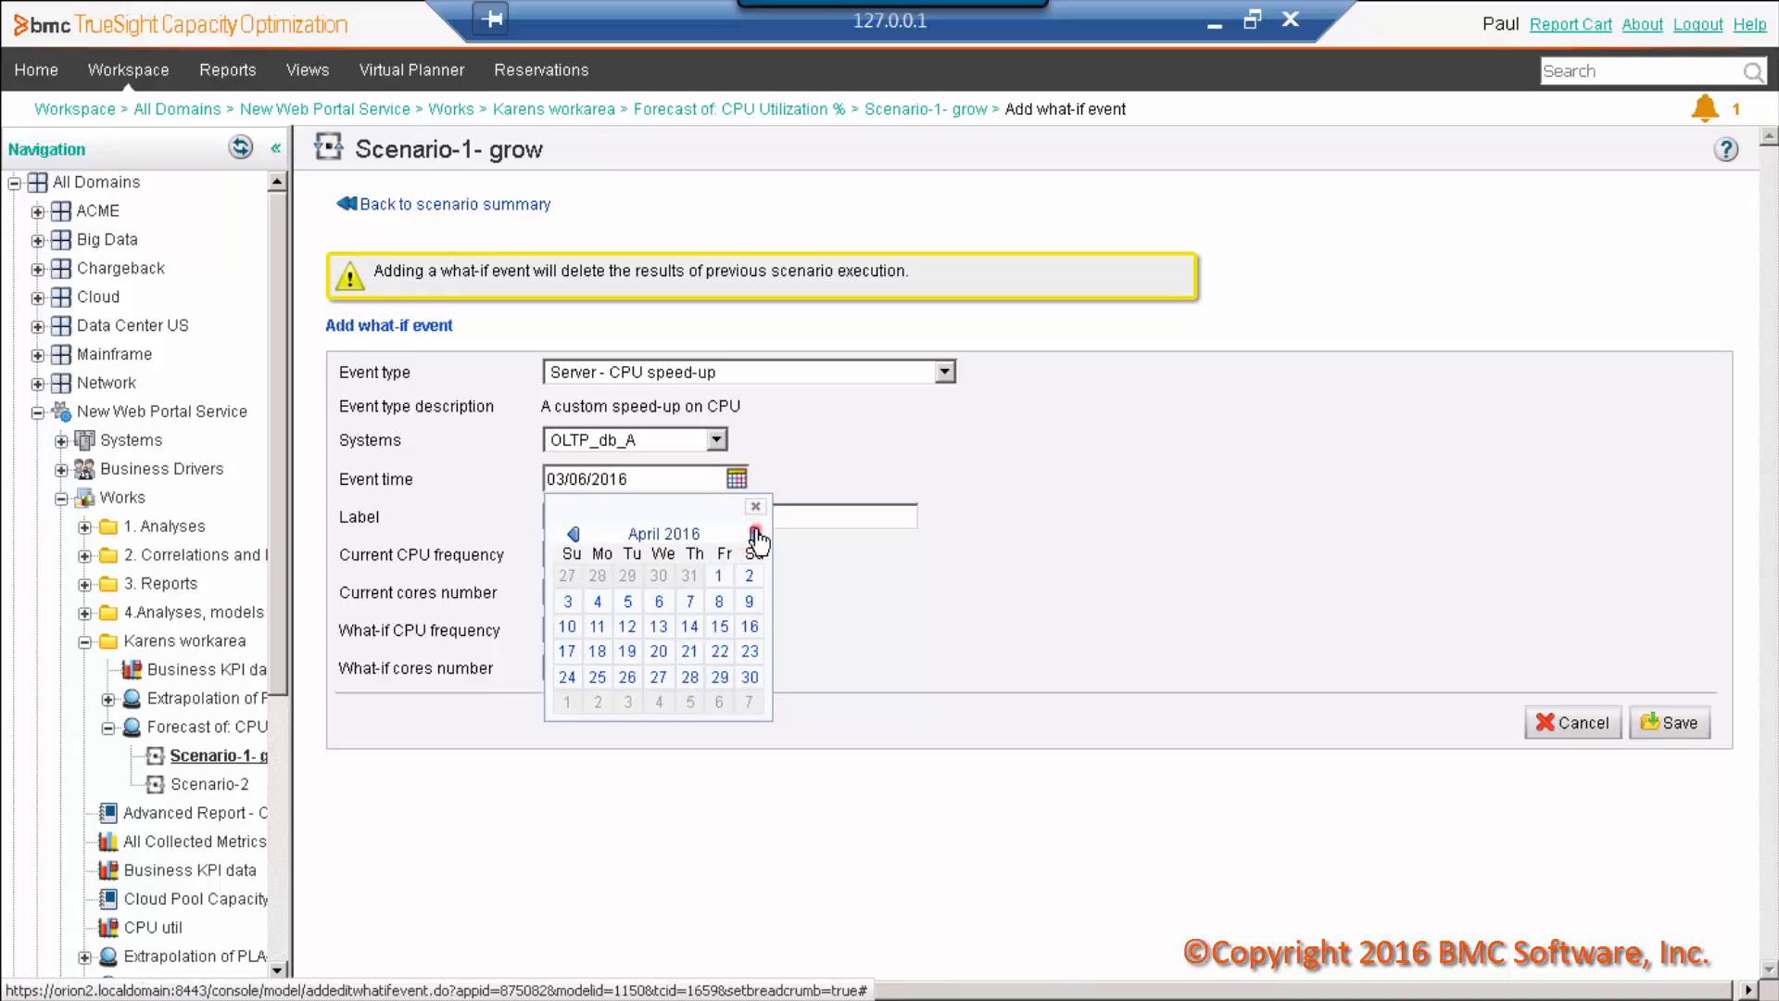
pyautogui.click(754, 534)
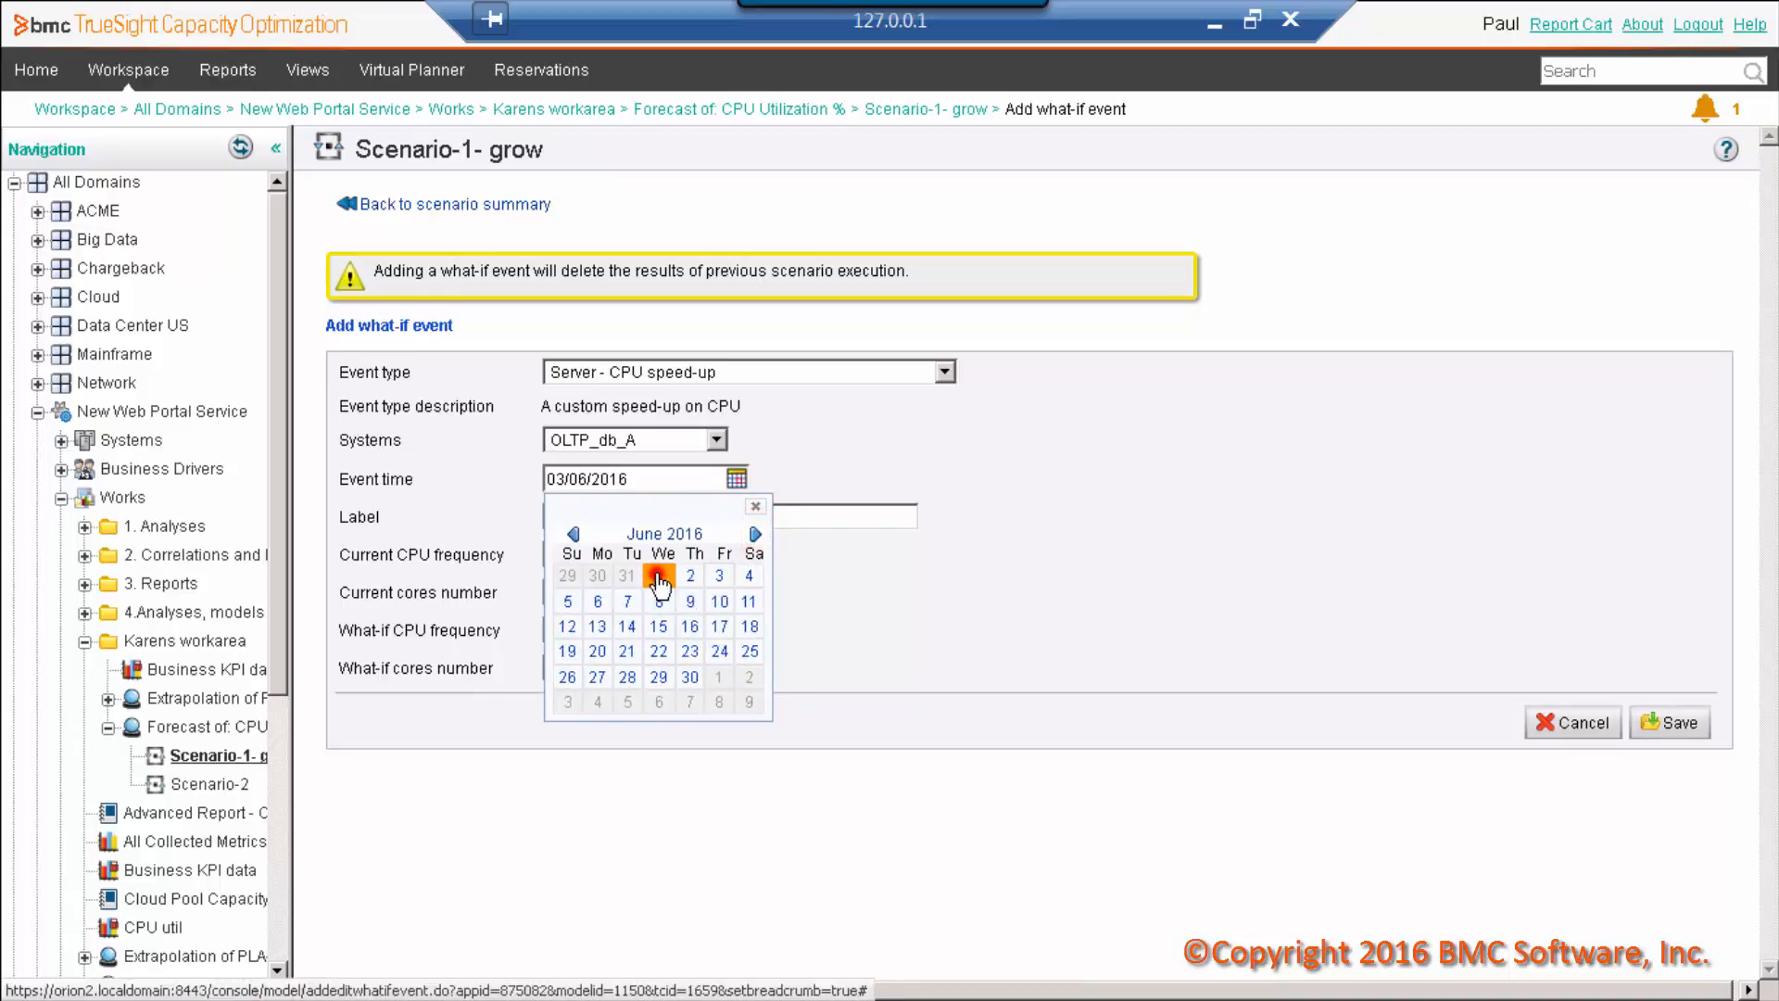
pyautogui.click(658, 575)
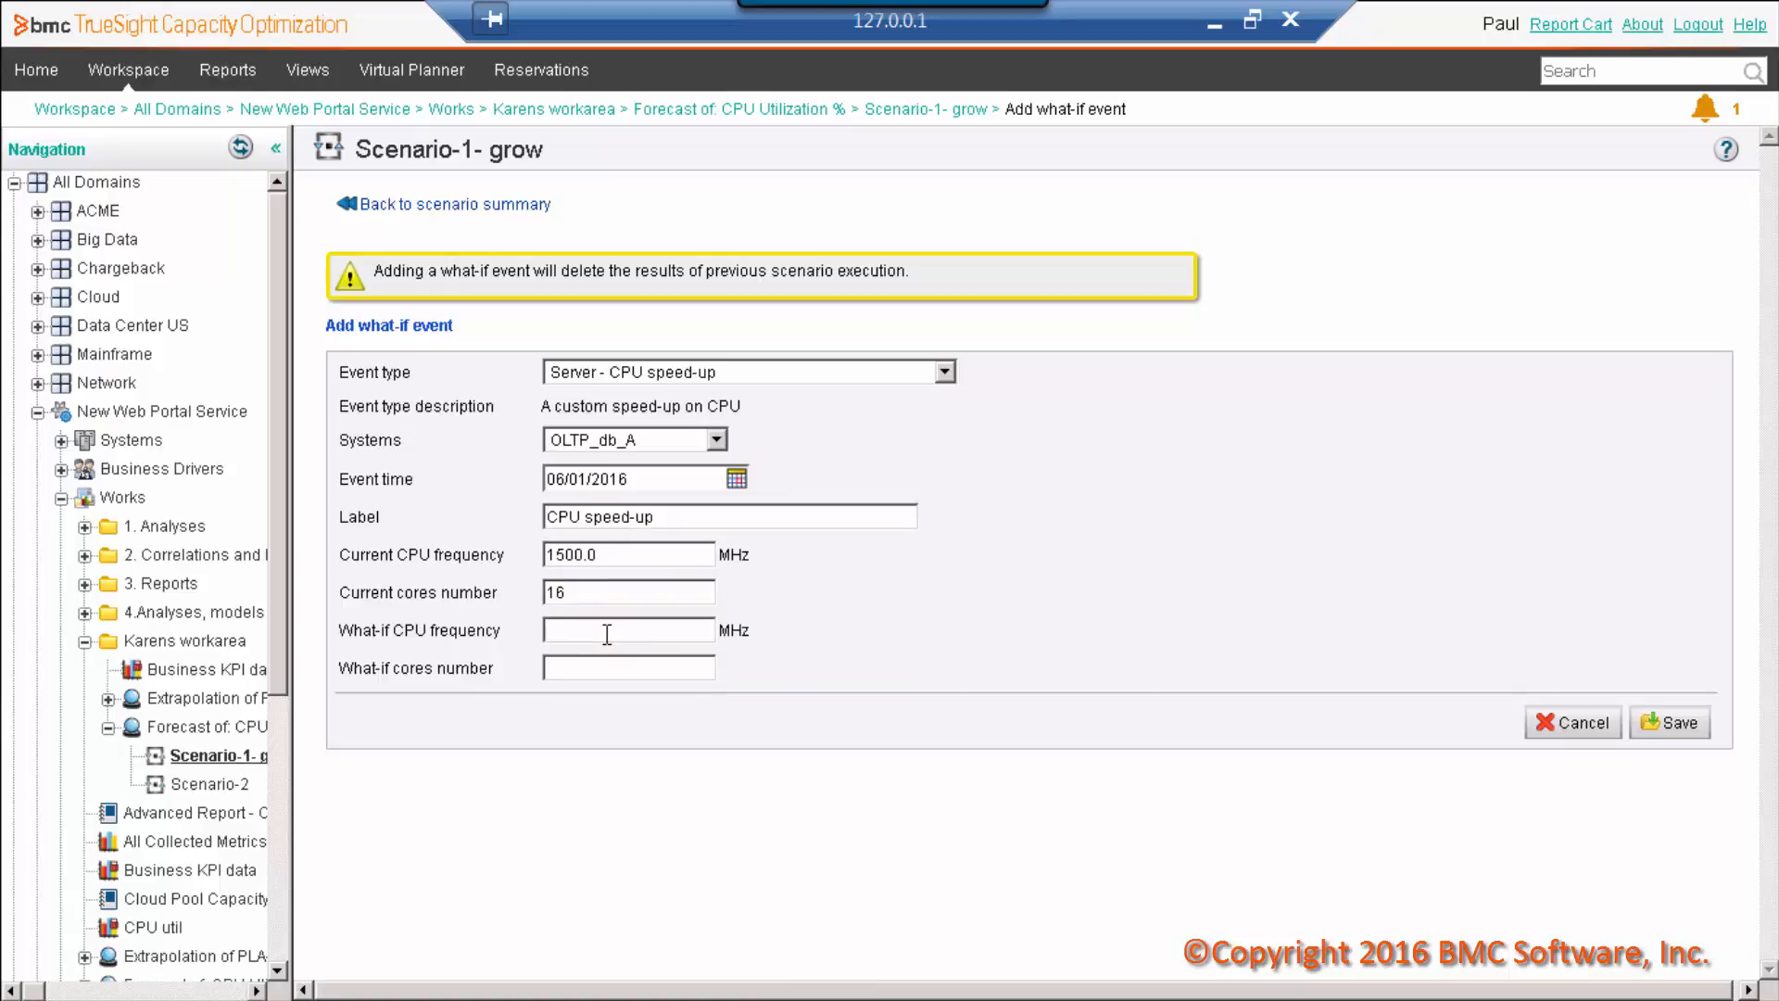
pyautogui.write('3000')
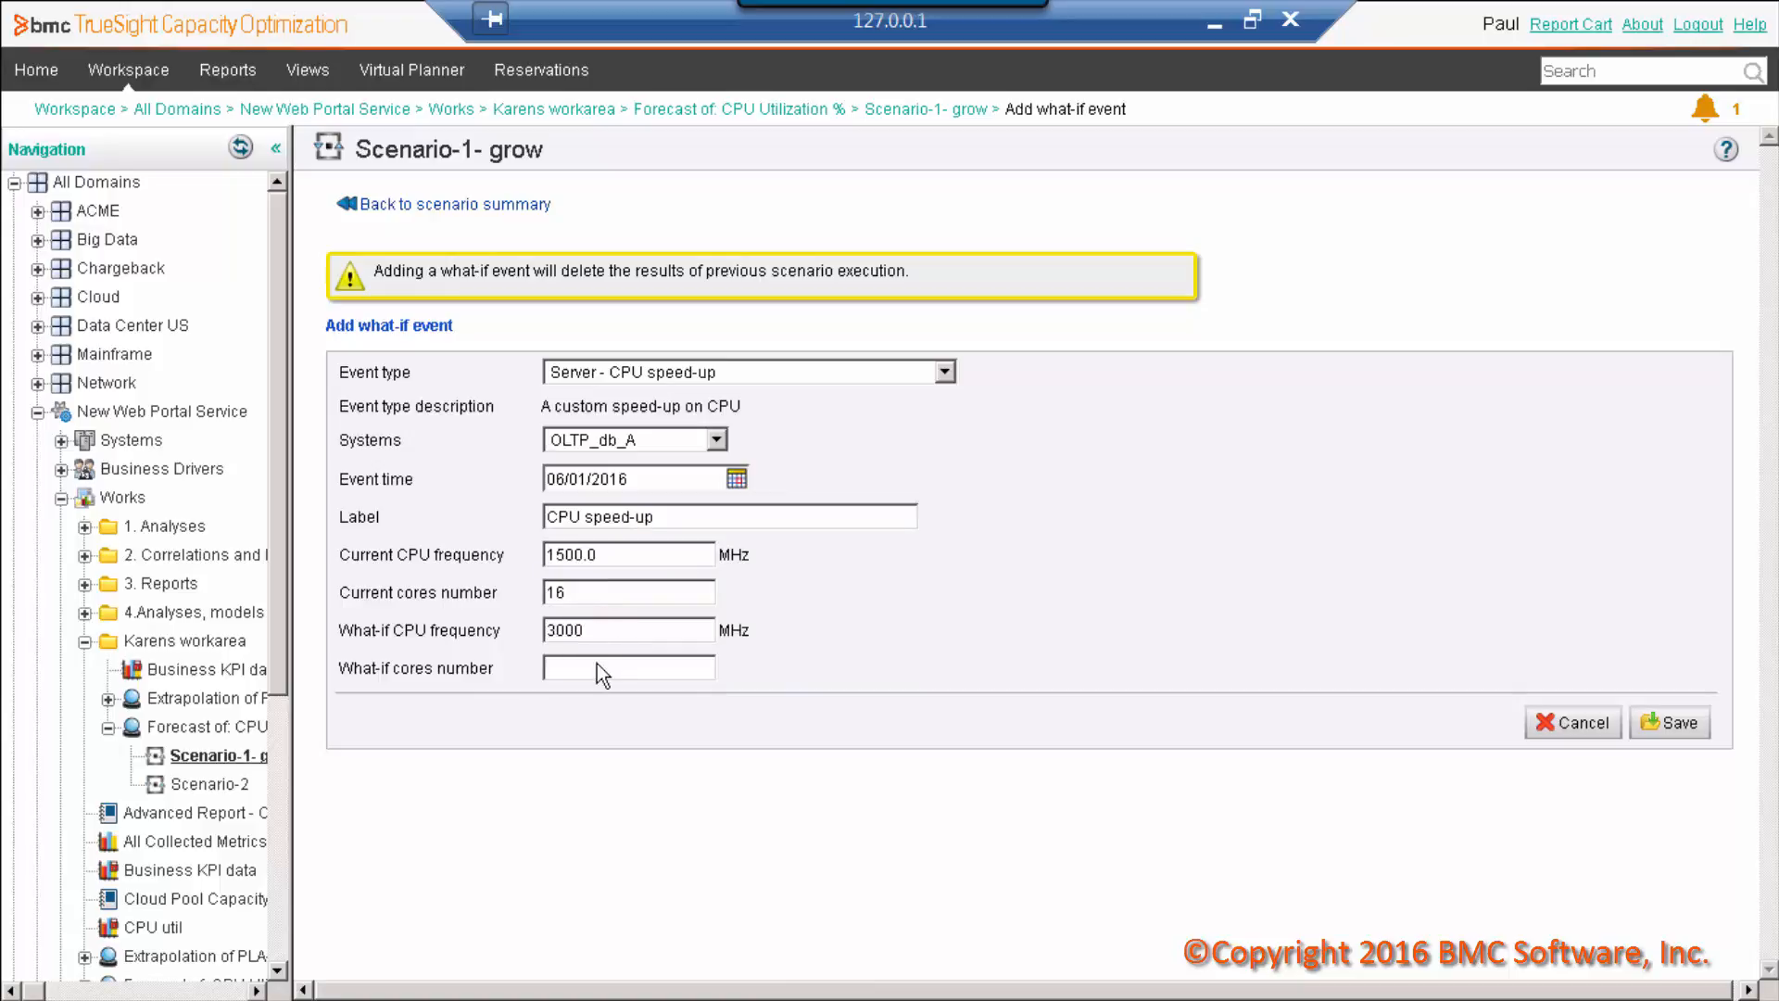
pyautogui.write('32')
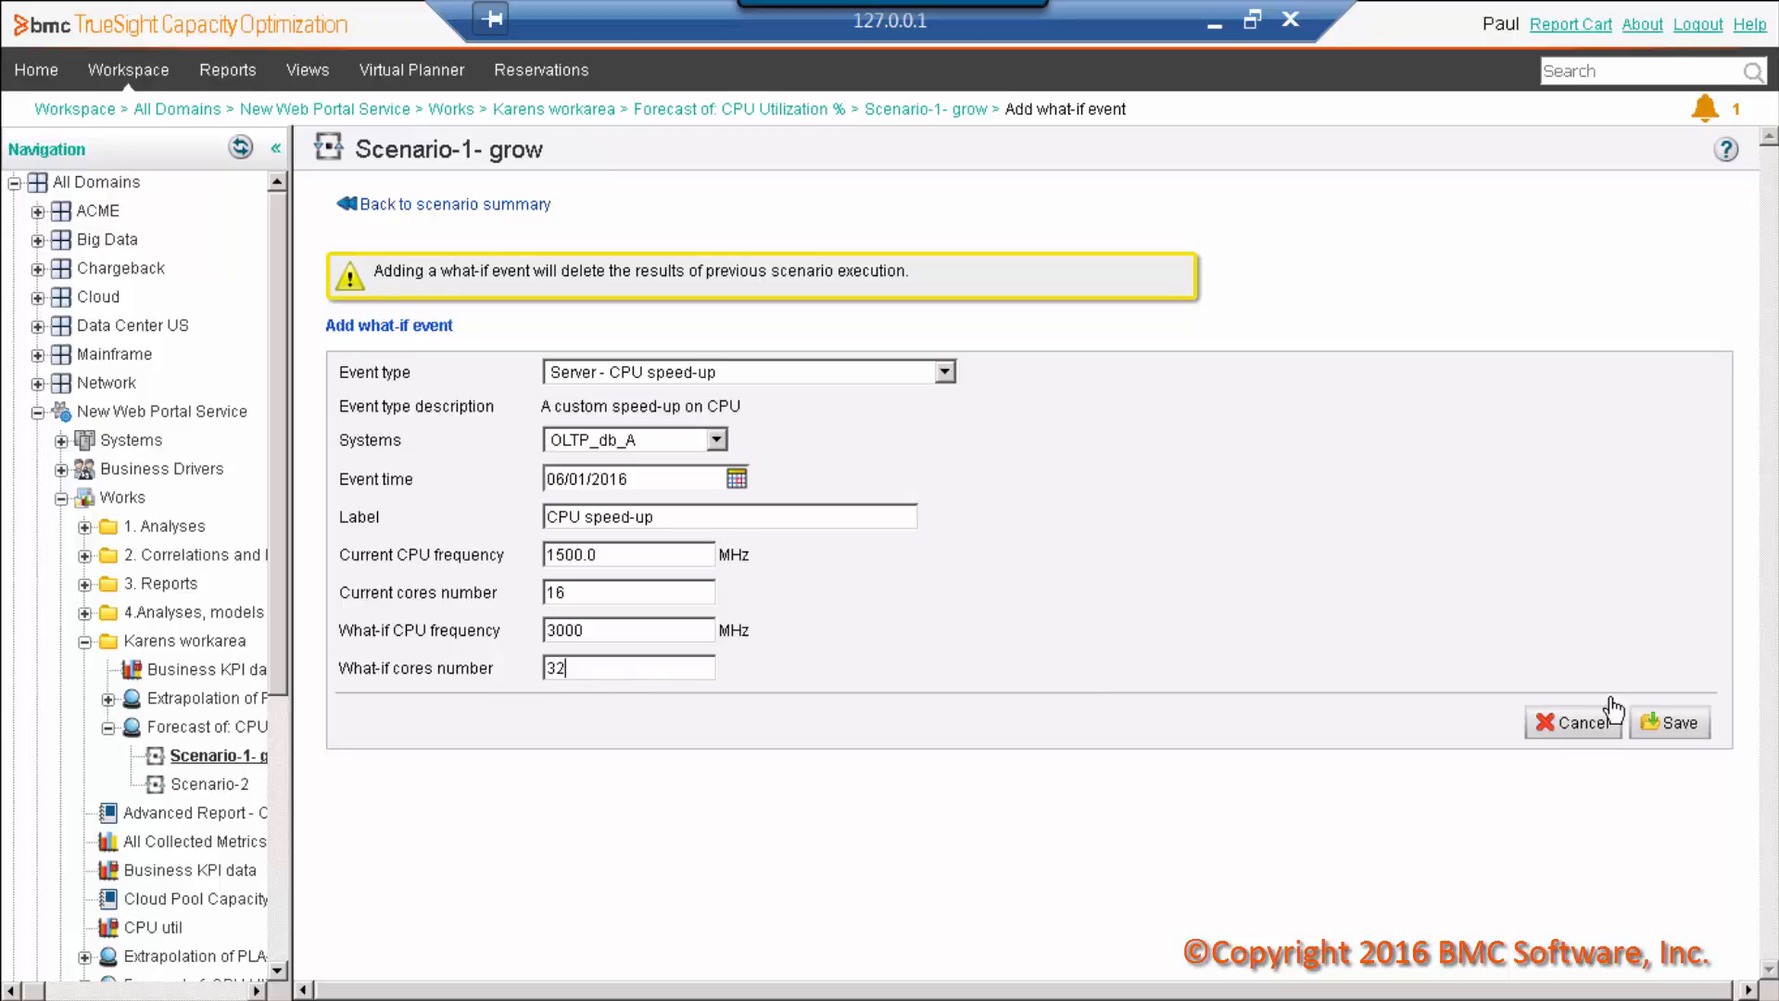
pyautogui.click(1669, 722)
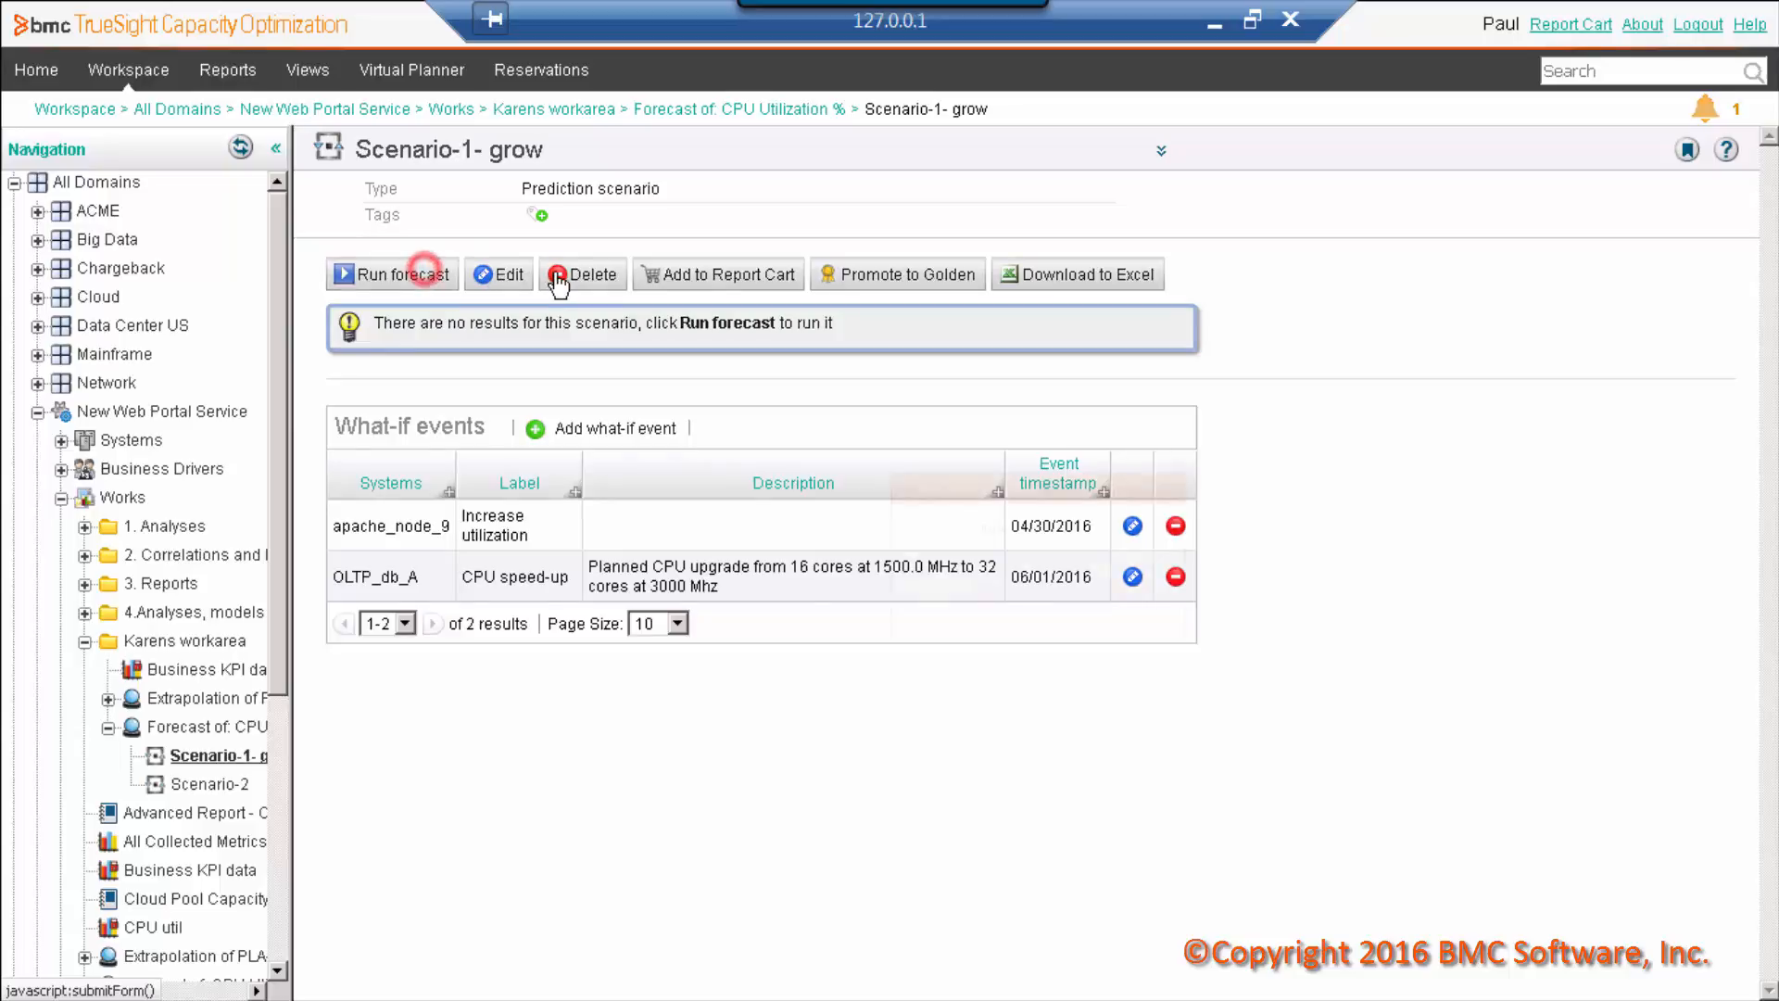
# Step: Run the forecast, switch the CPU speed-up event to apache_node_9, and rerun
pyautogui.click(391, 273)
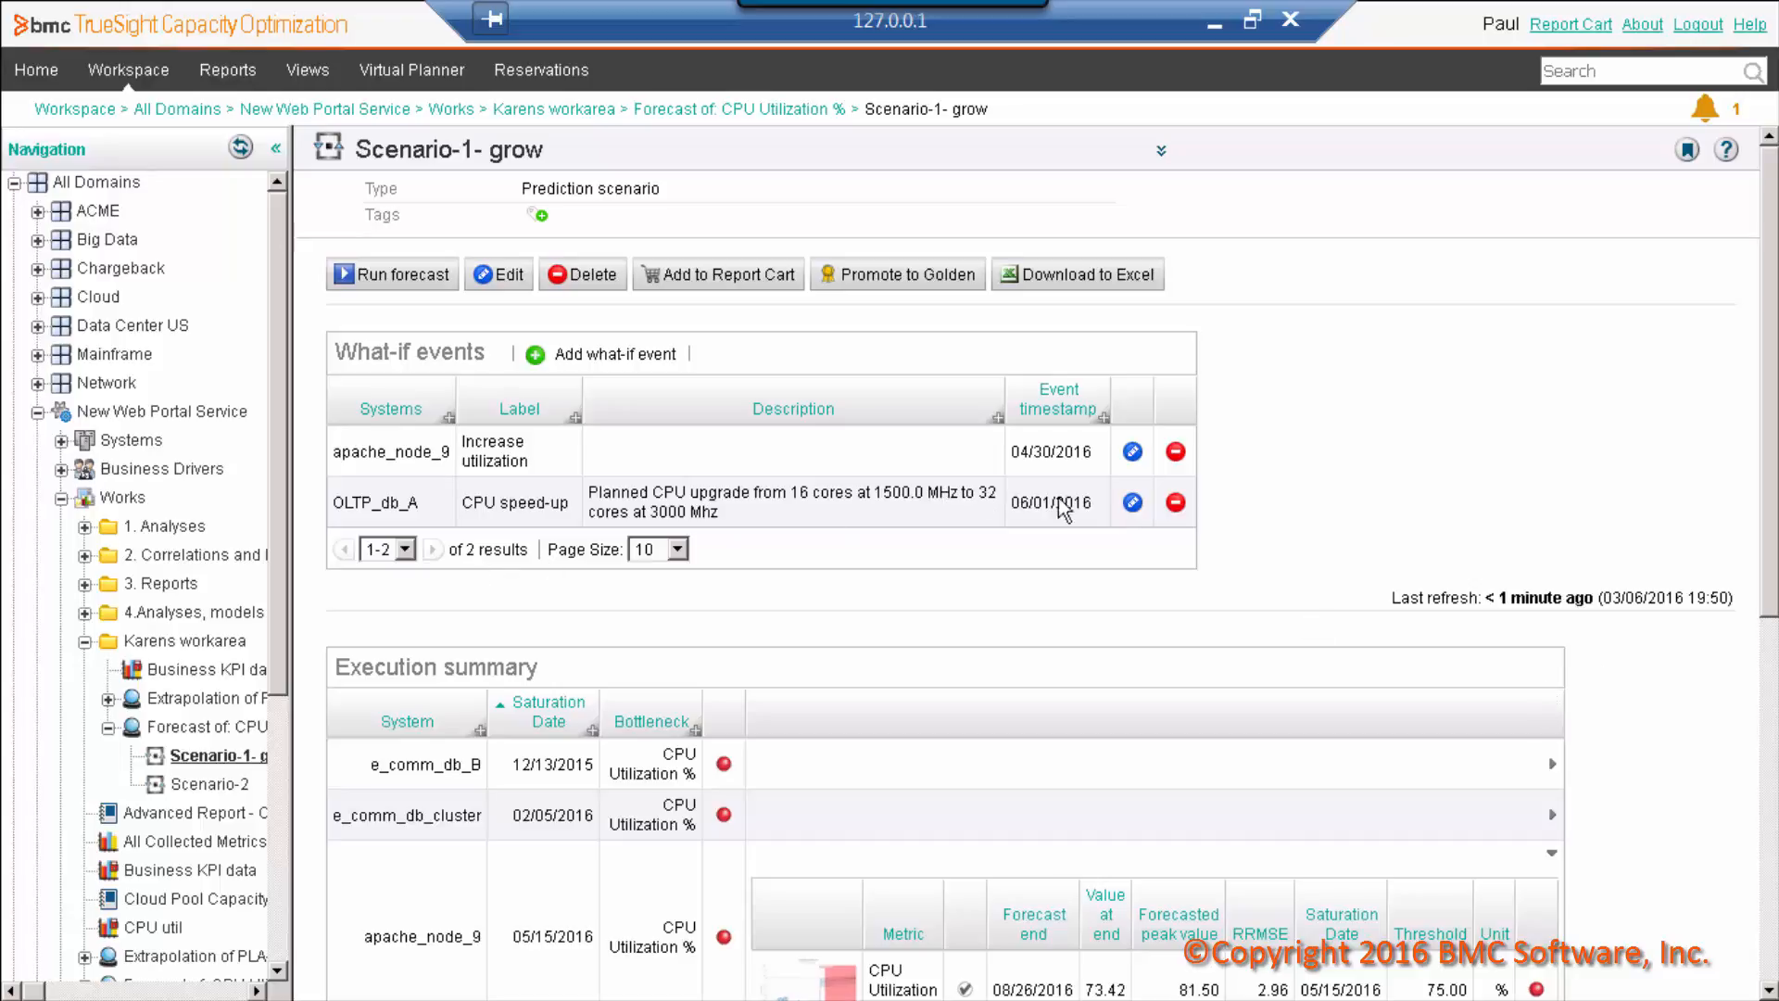
pyautogui.click(1131, 501)
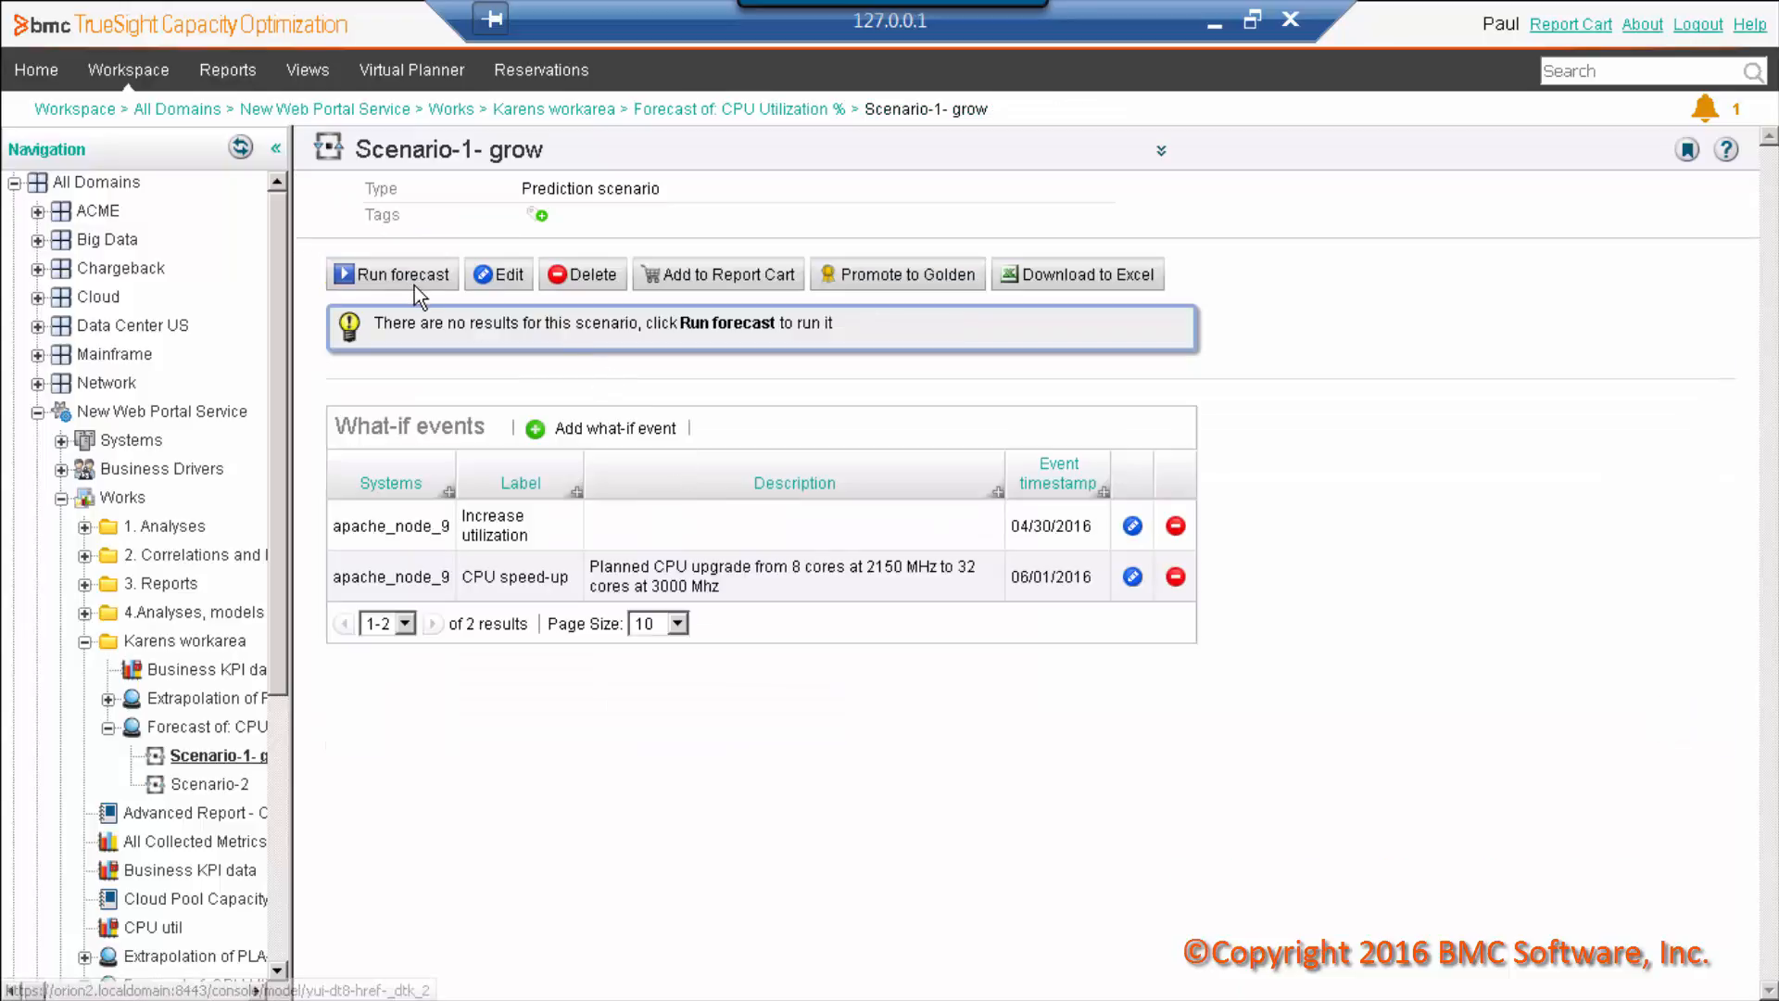
pyautogui.click(391, 273)
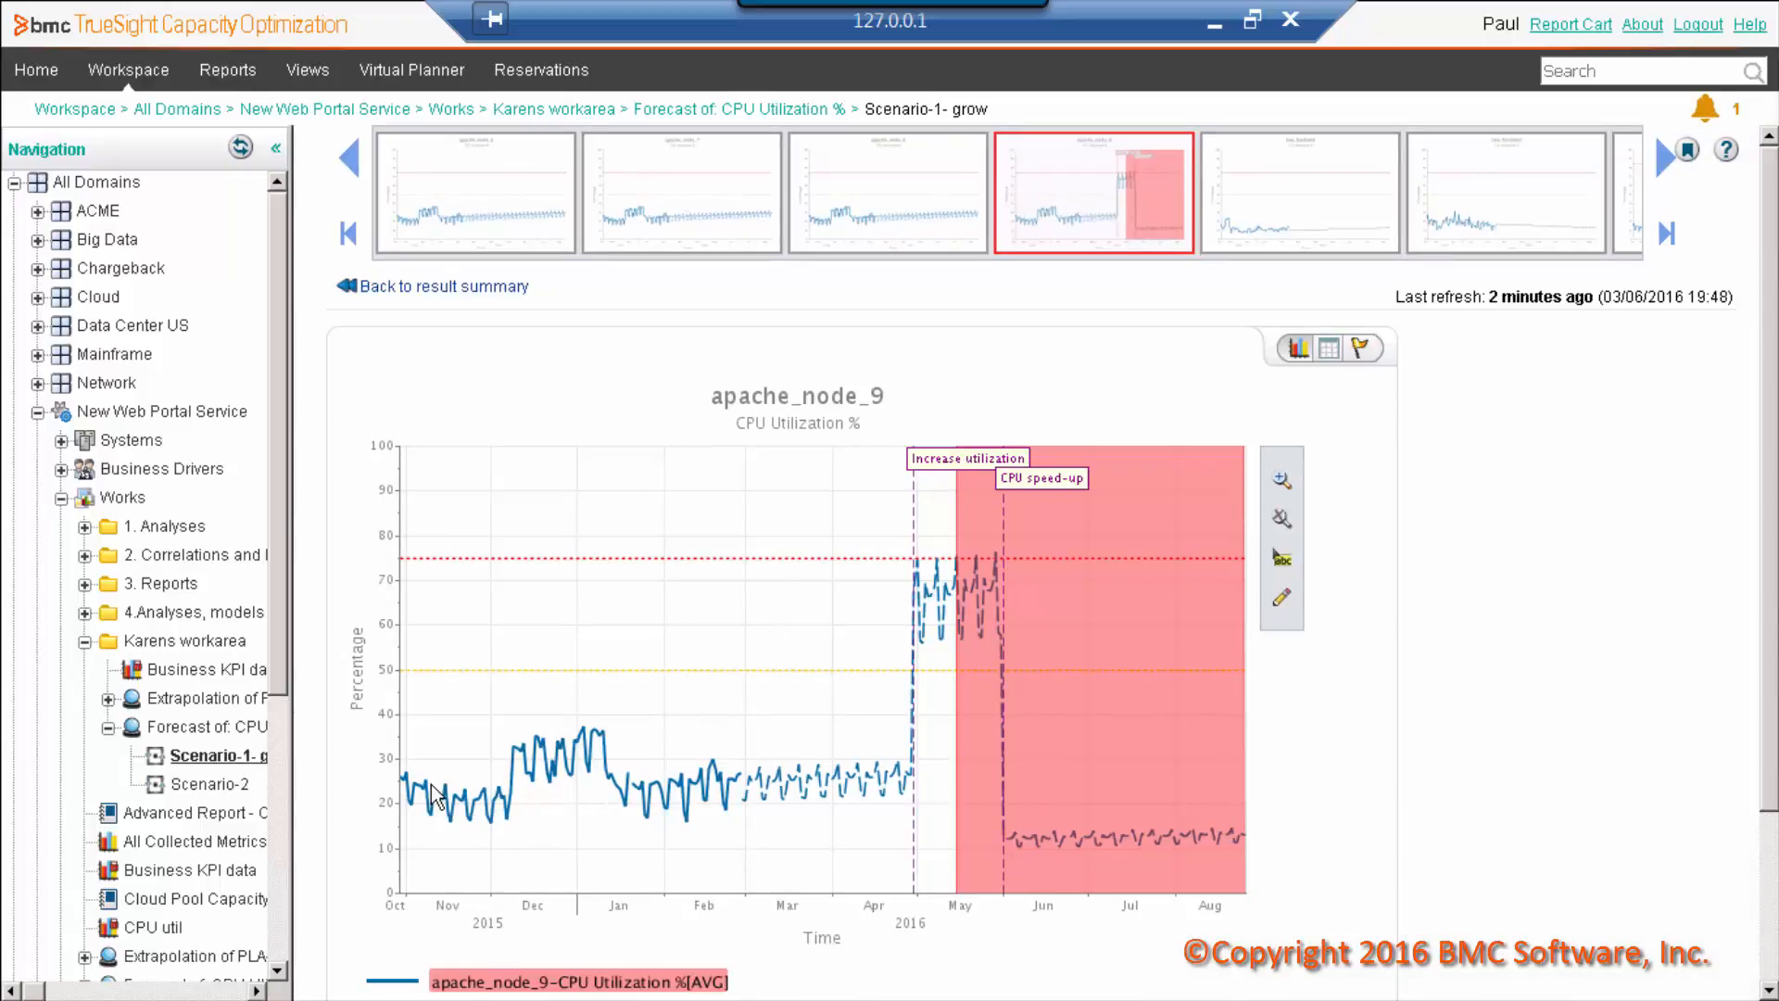
pyautogui.moveTo(805, 790)
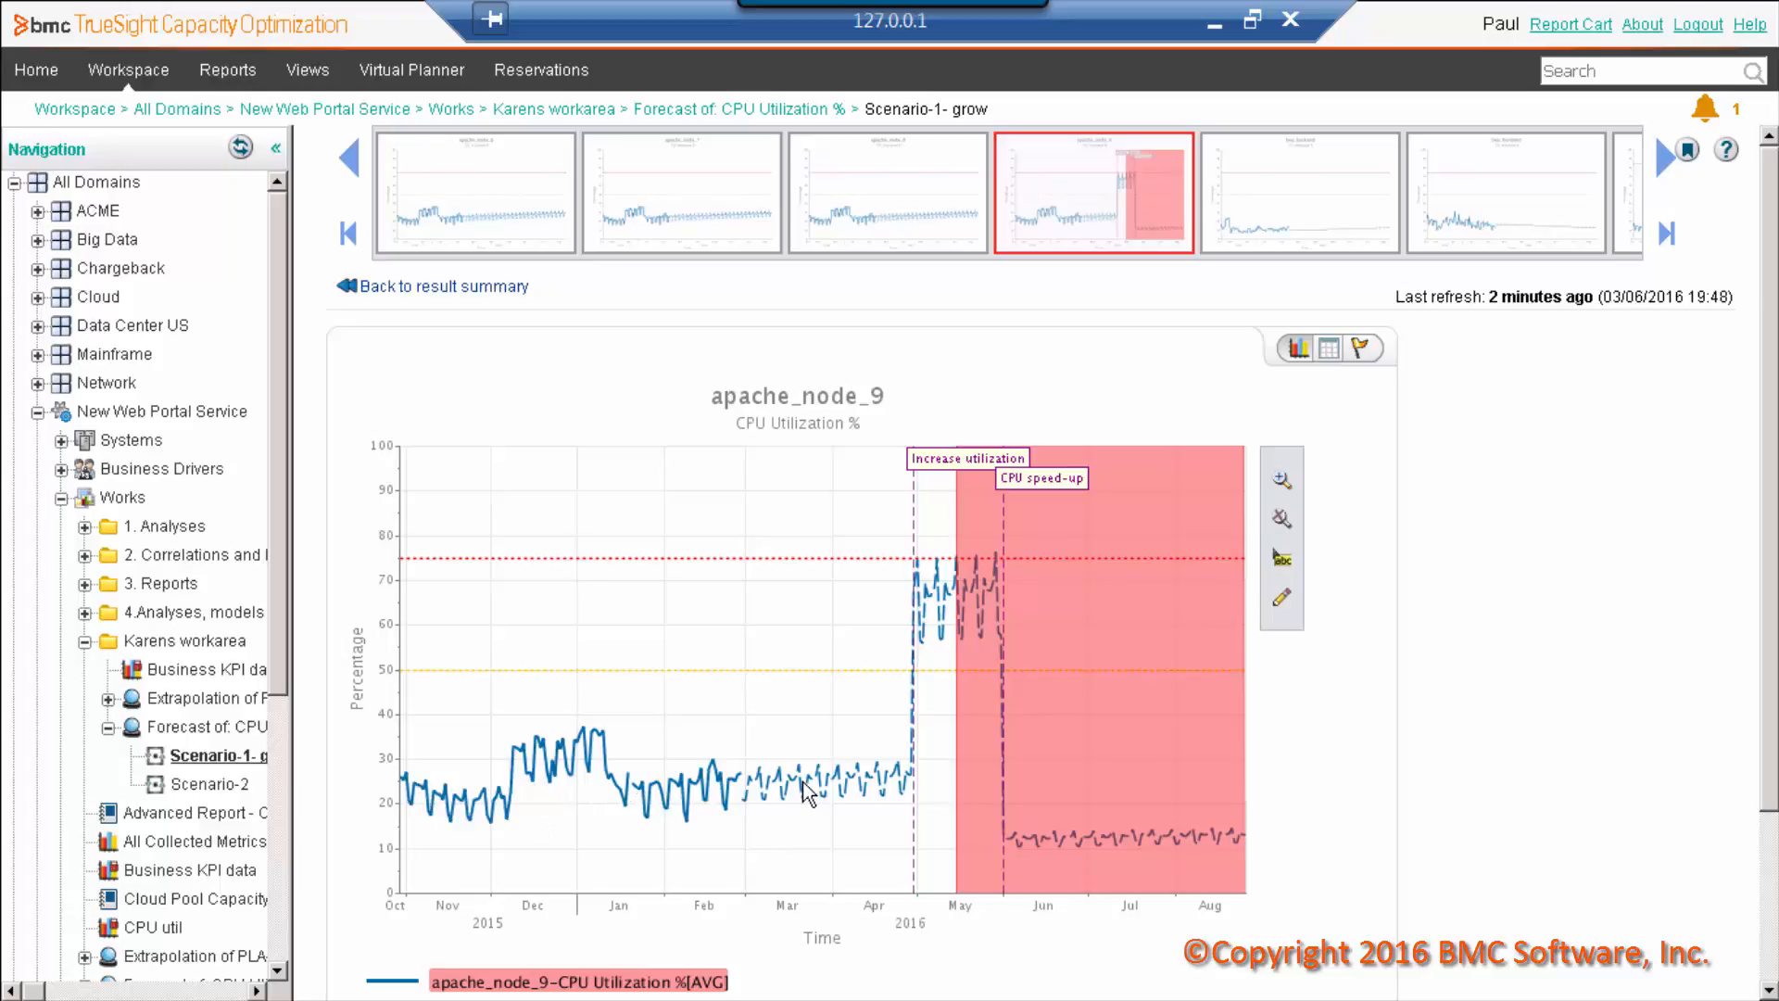
pyautogui.moveTo(940, 573)
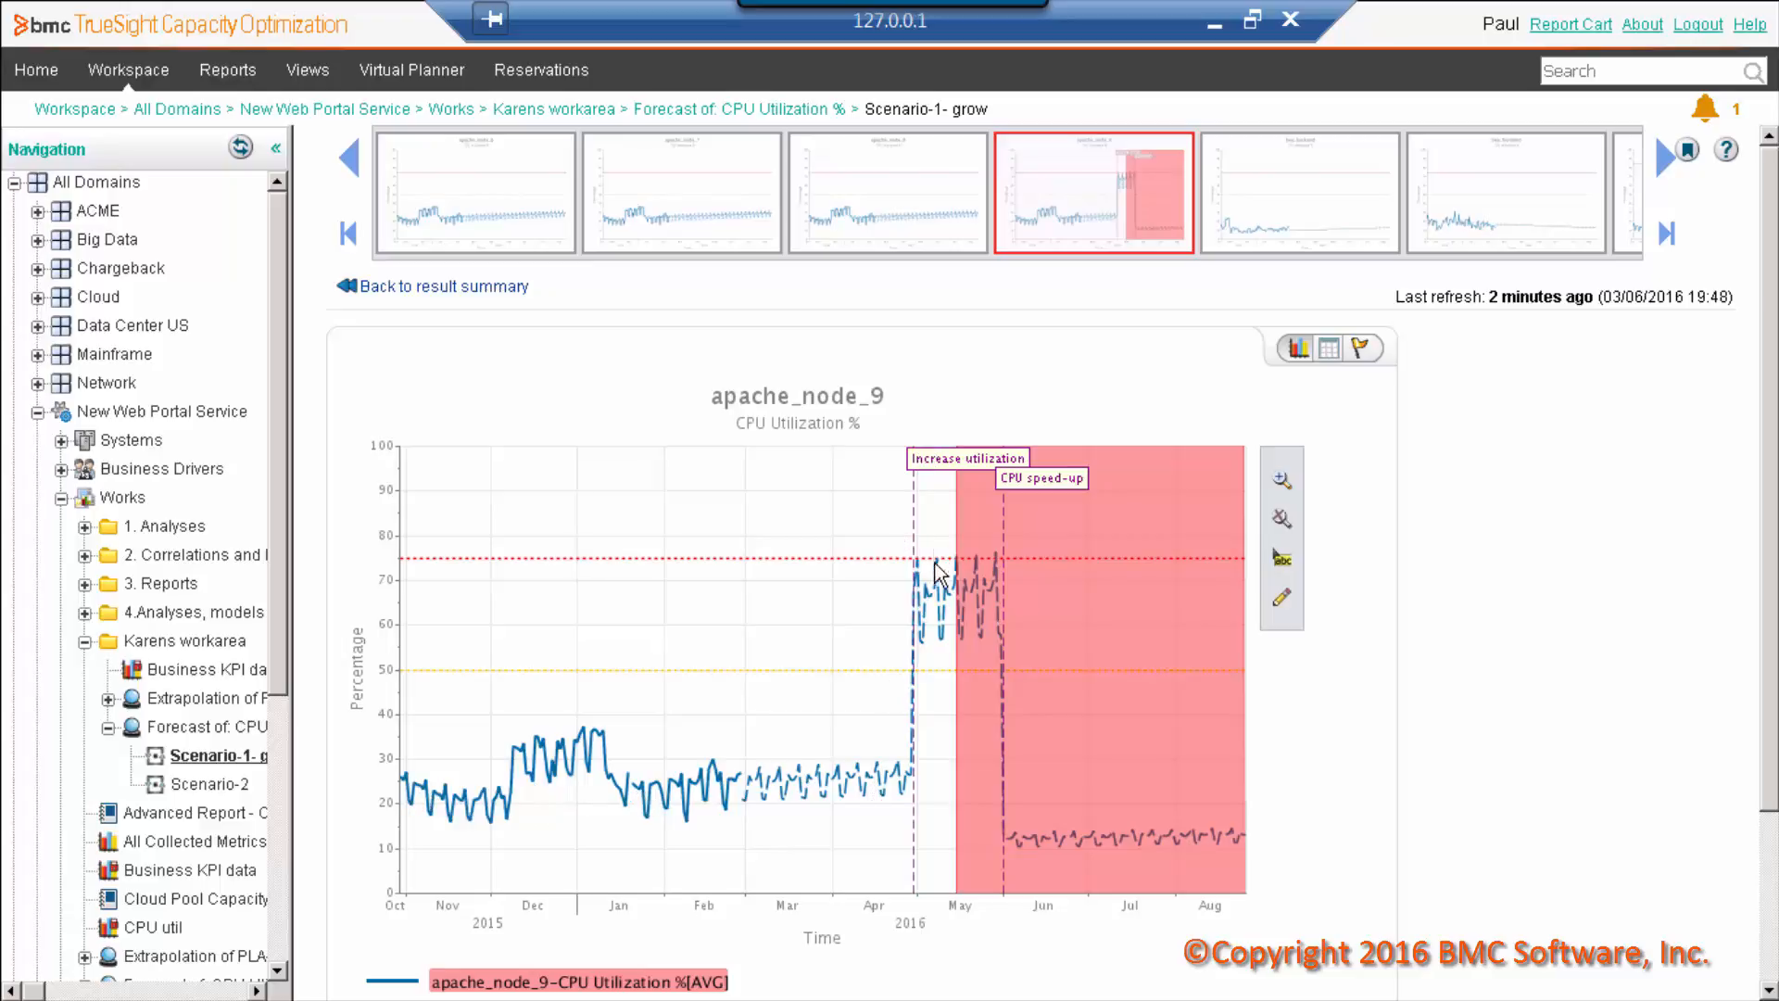
pyautogui.moveTo(954, 599)
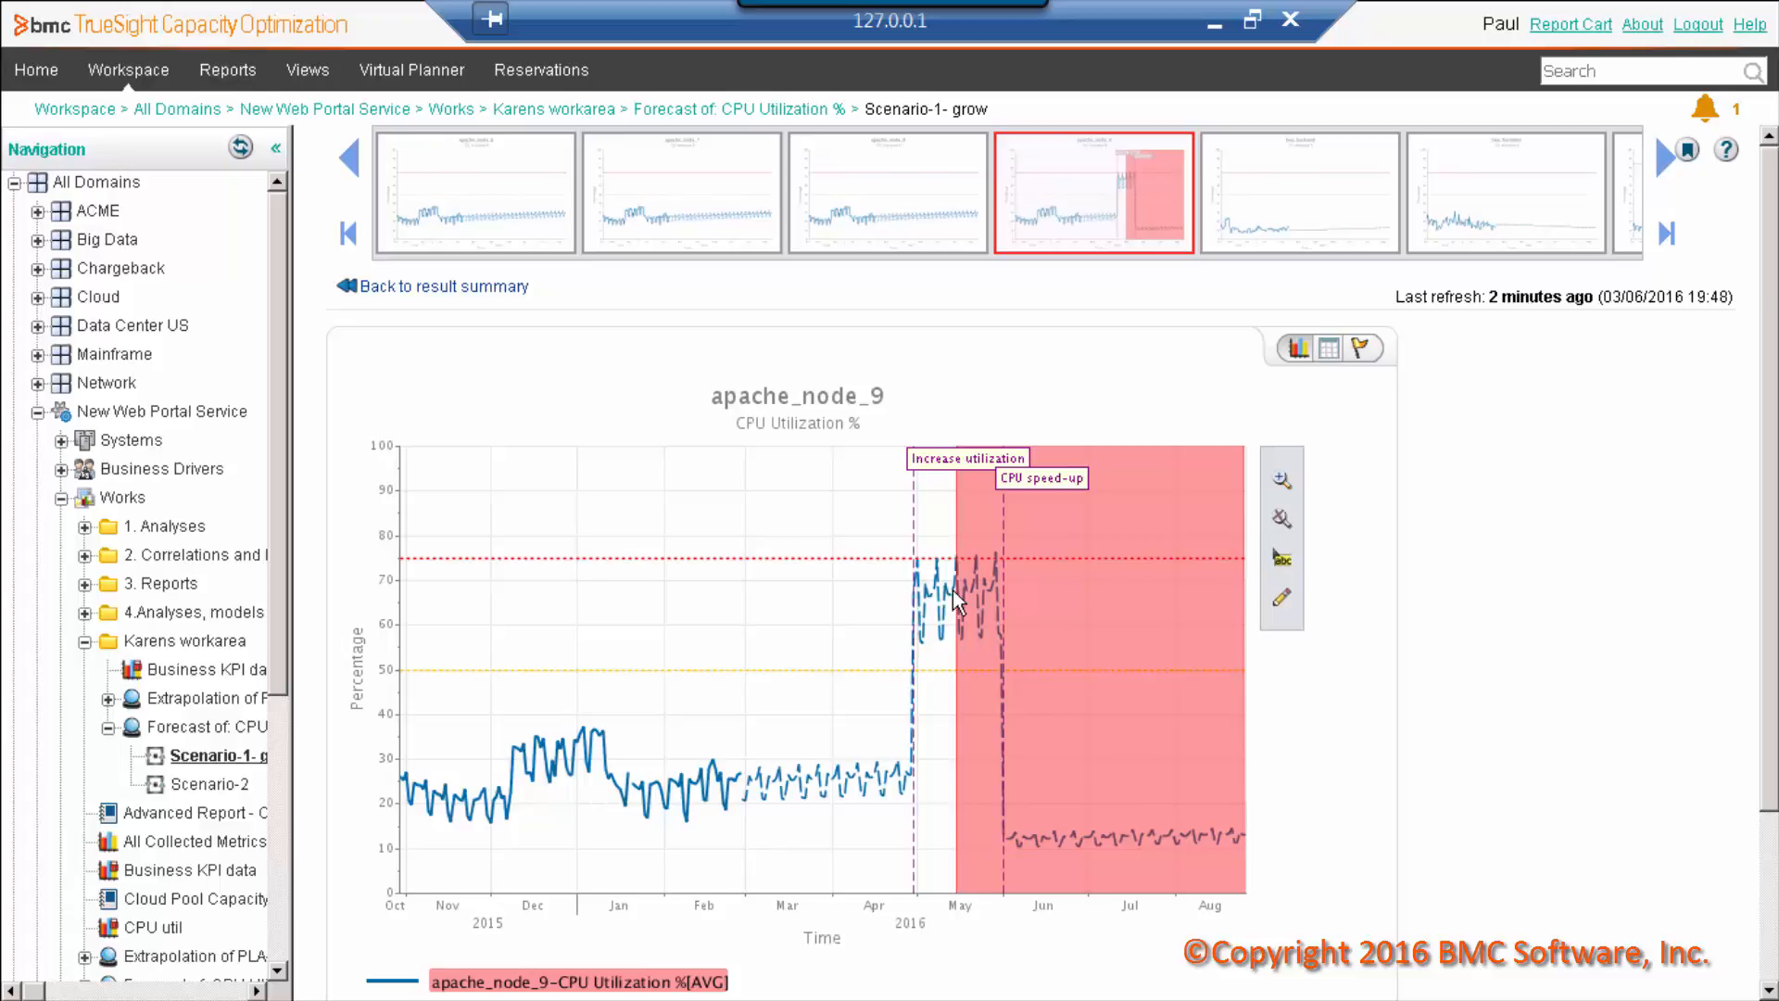
pyautogui.moveTo(961, 573)
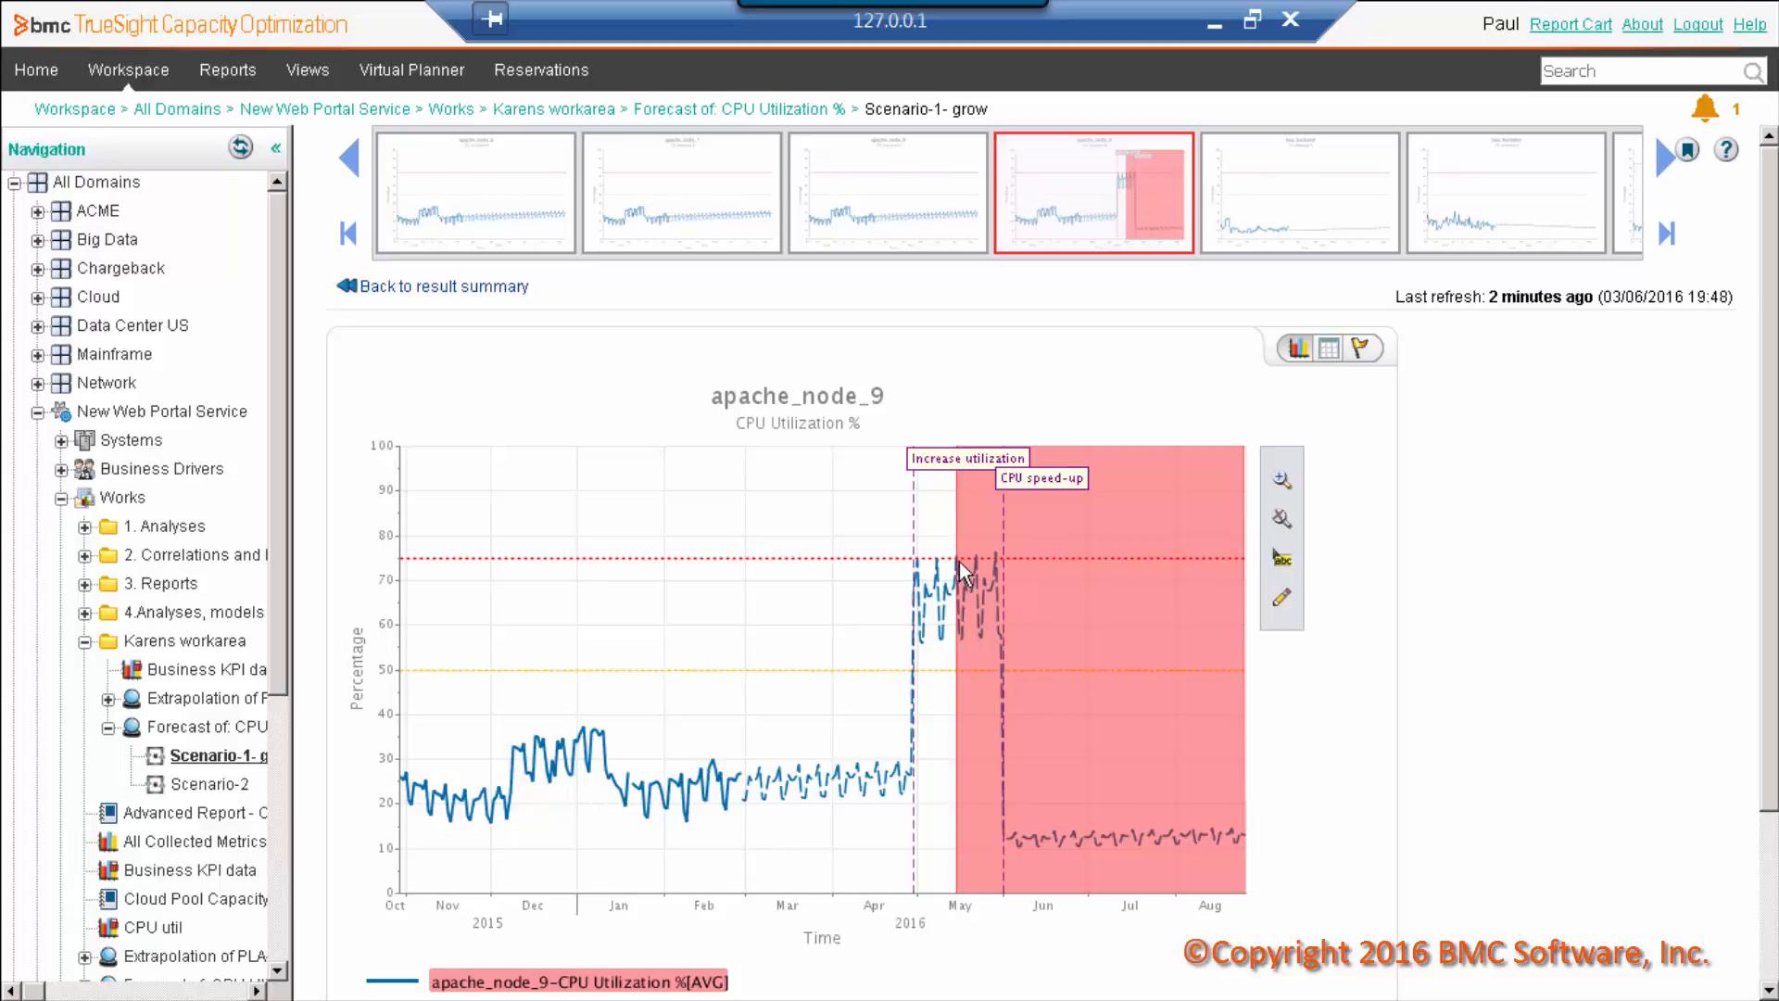
pyautogui.moveTo(1042, 501)
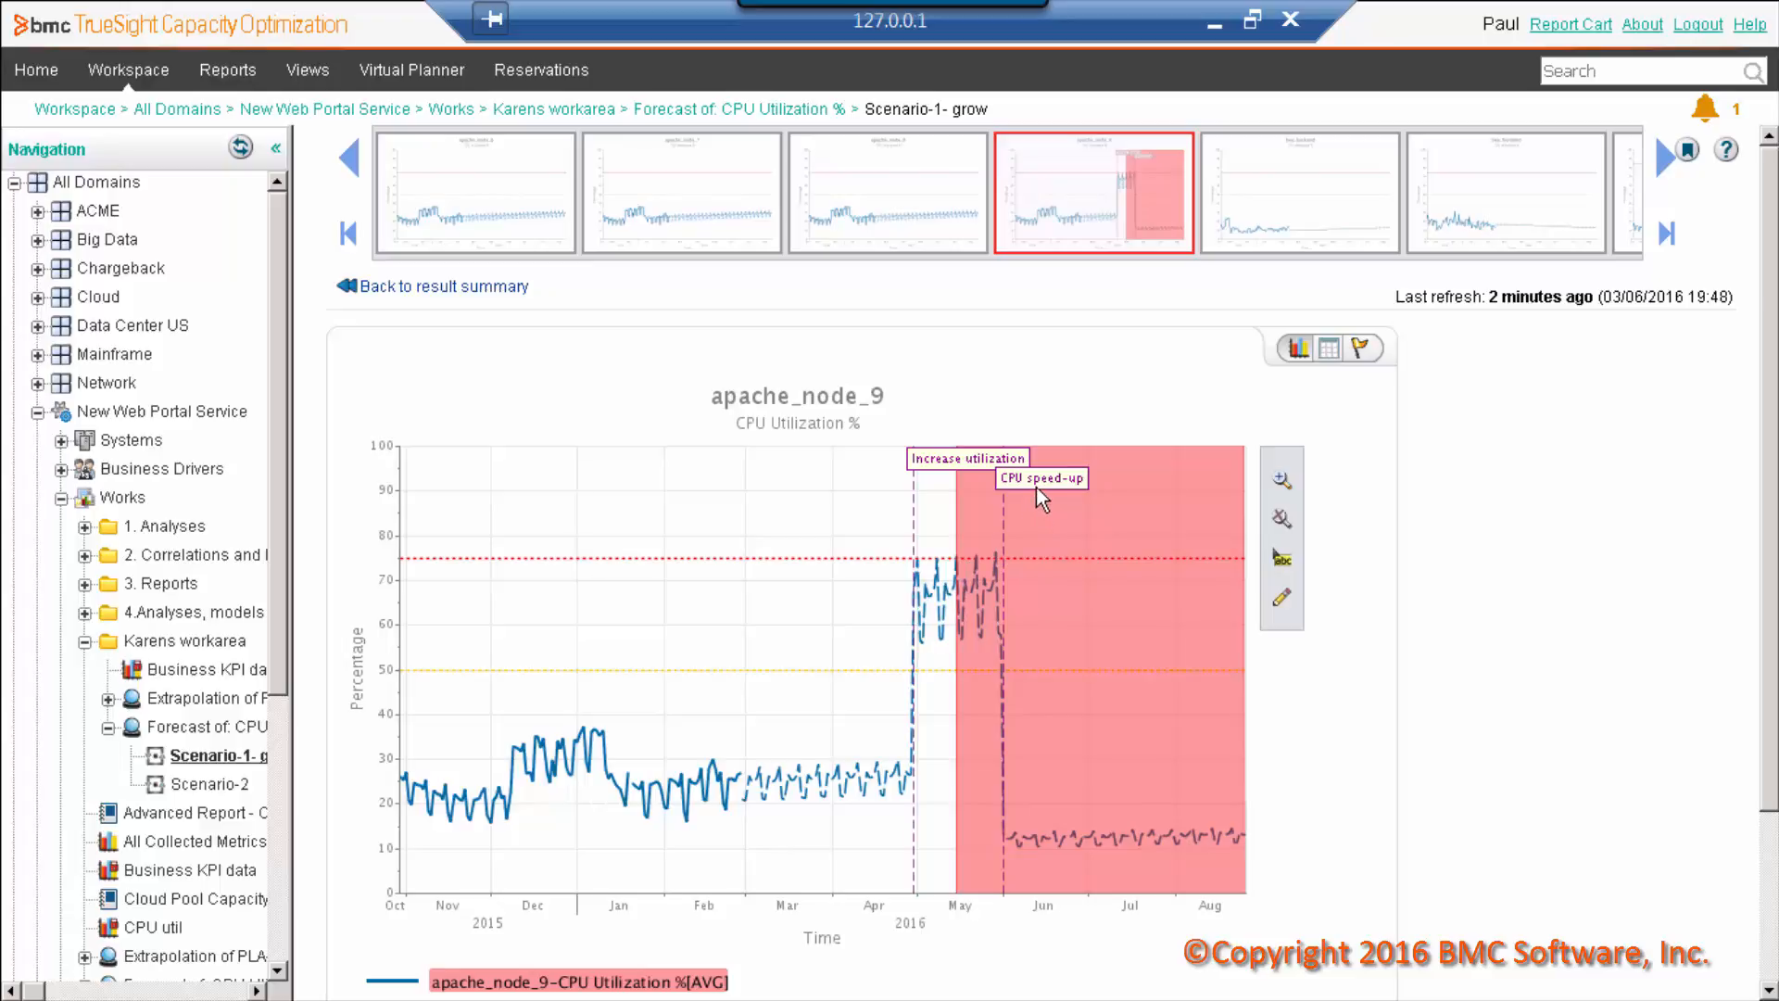
pyautogui.moveTo(1025, 585)
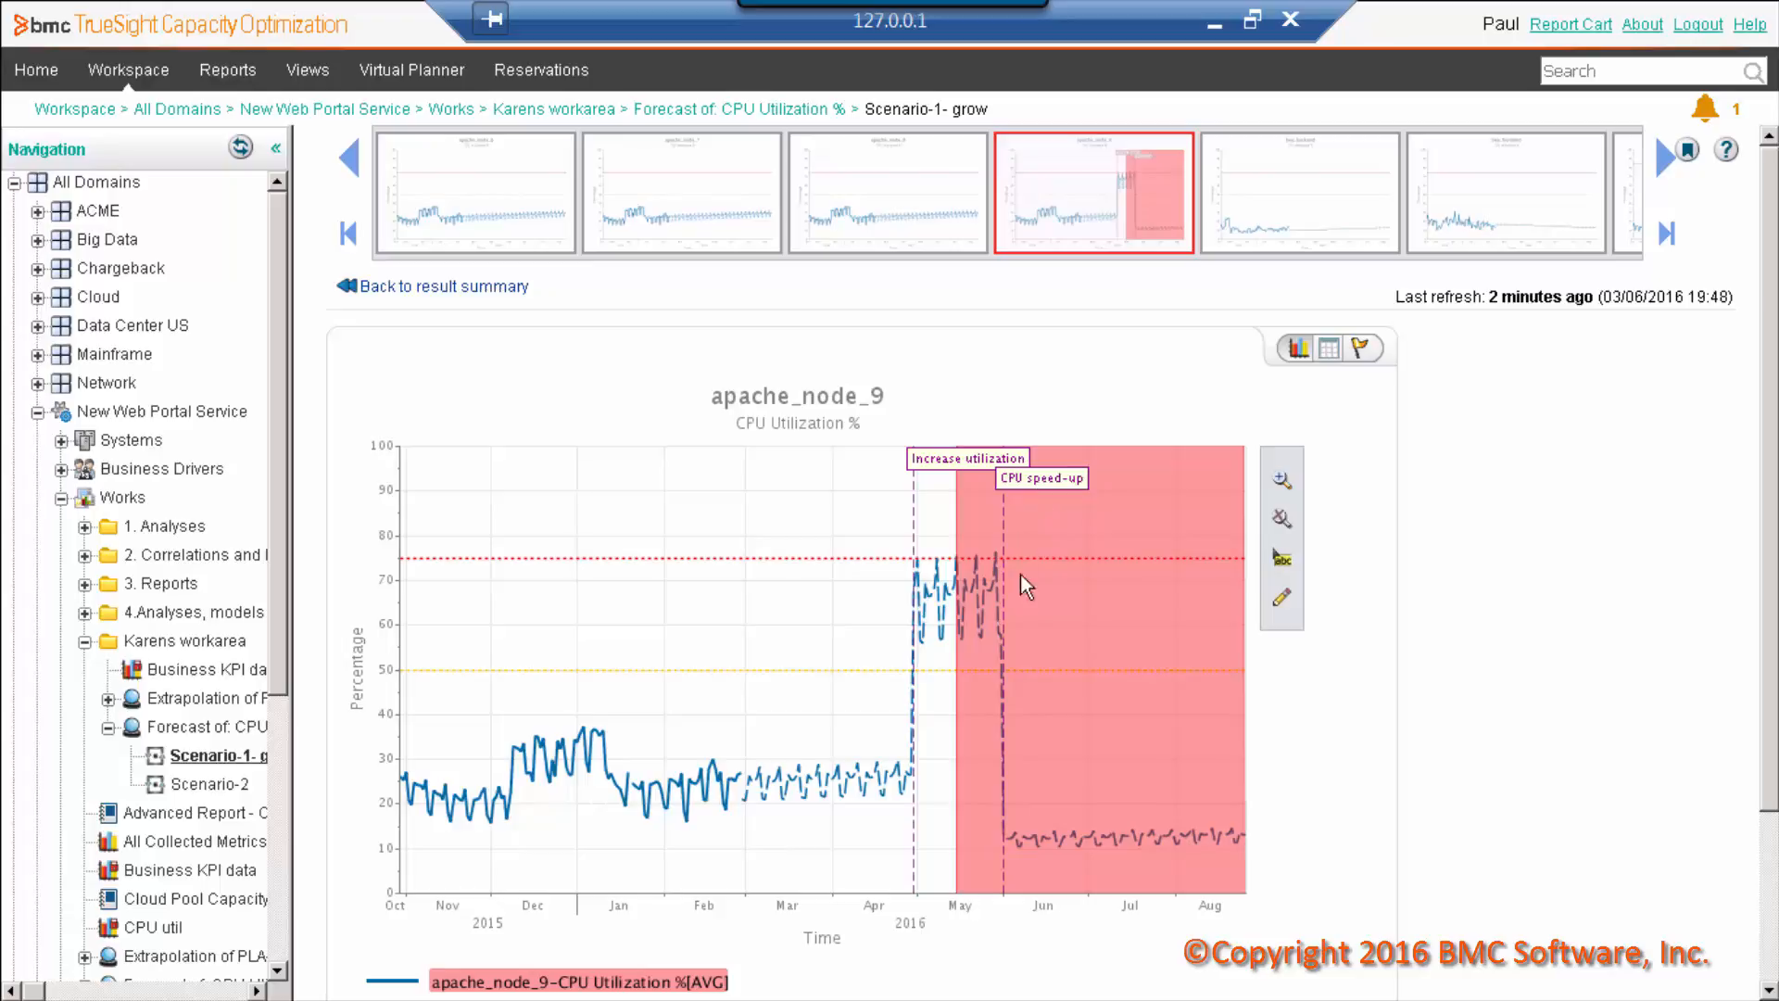
pyautogui.moveTo(1084, 842)
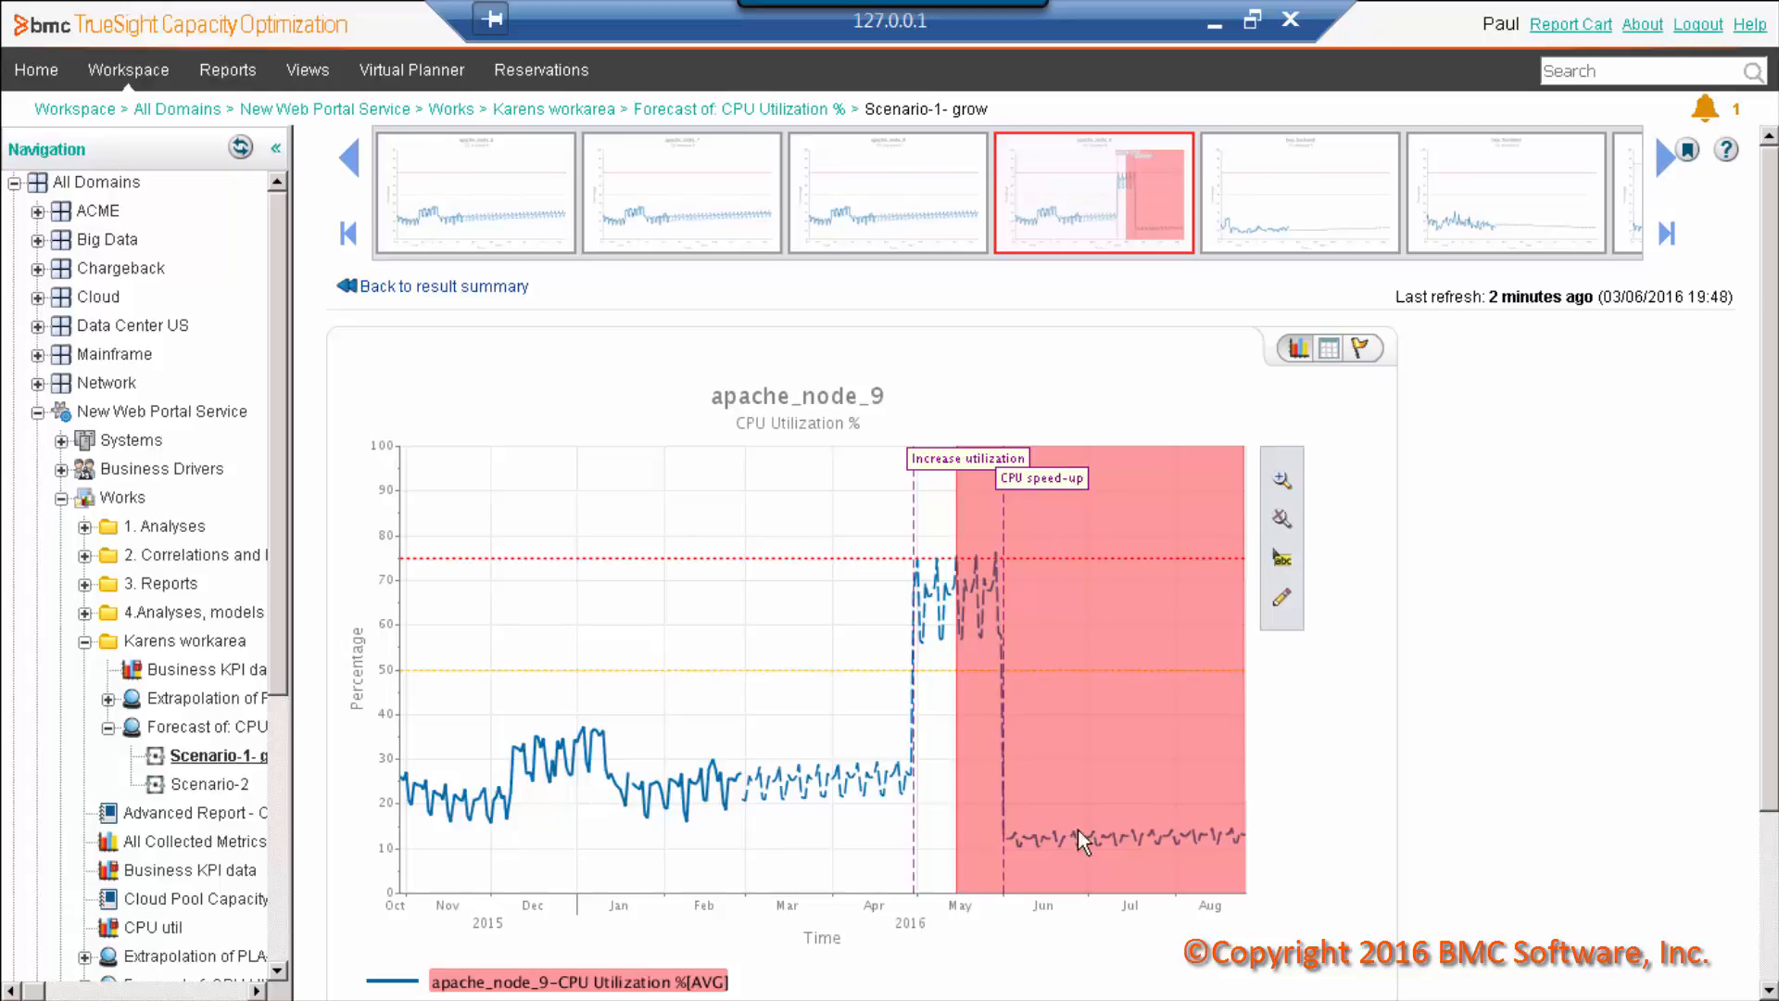
pyautogui.moveTo(1044, 571)
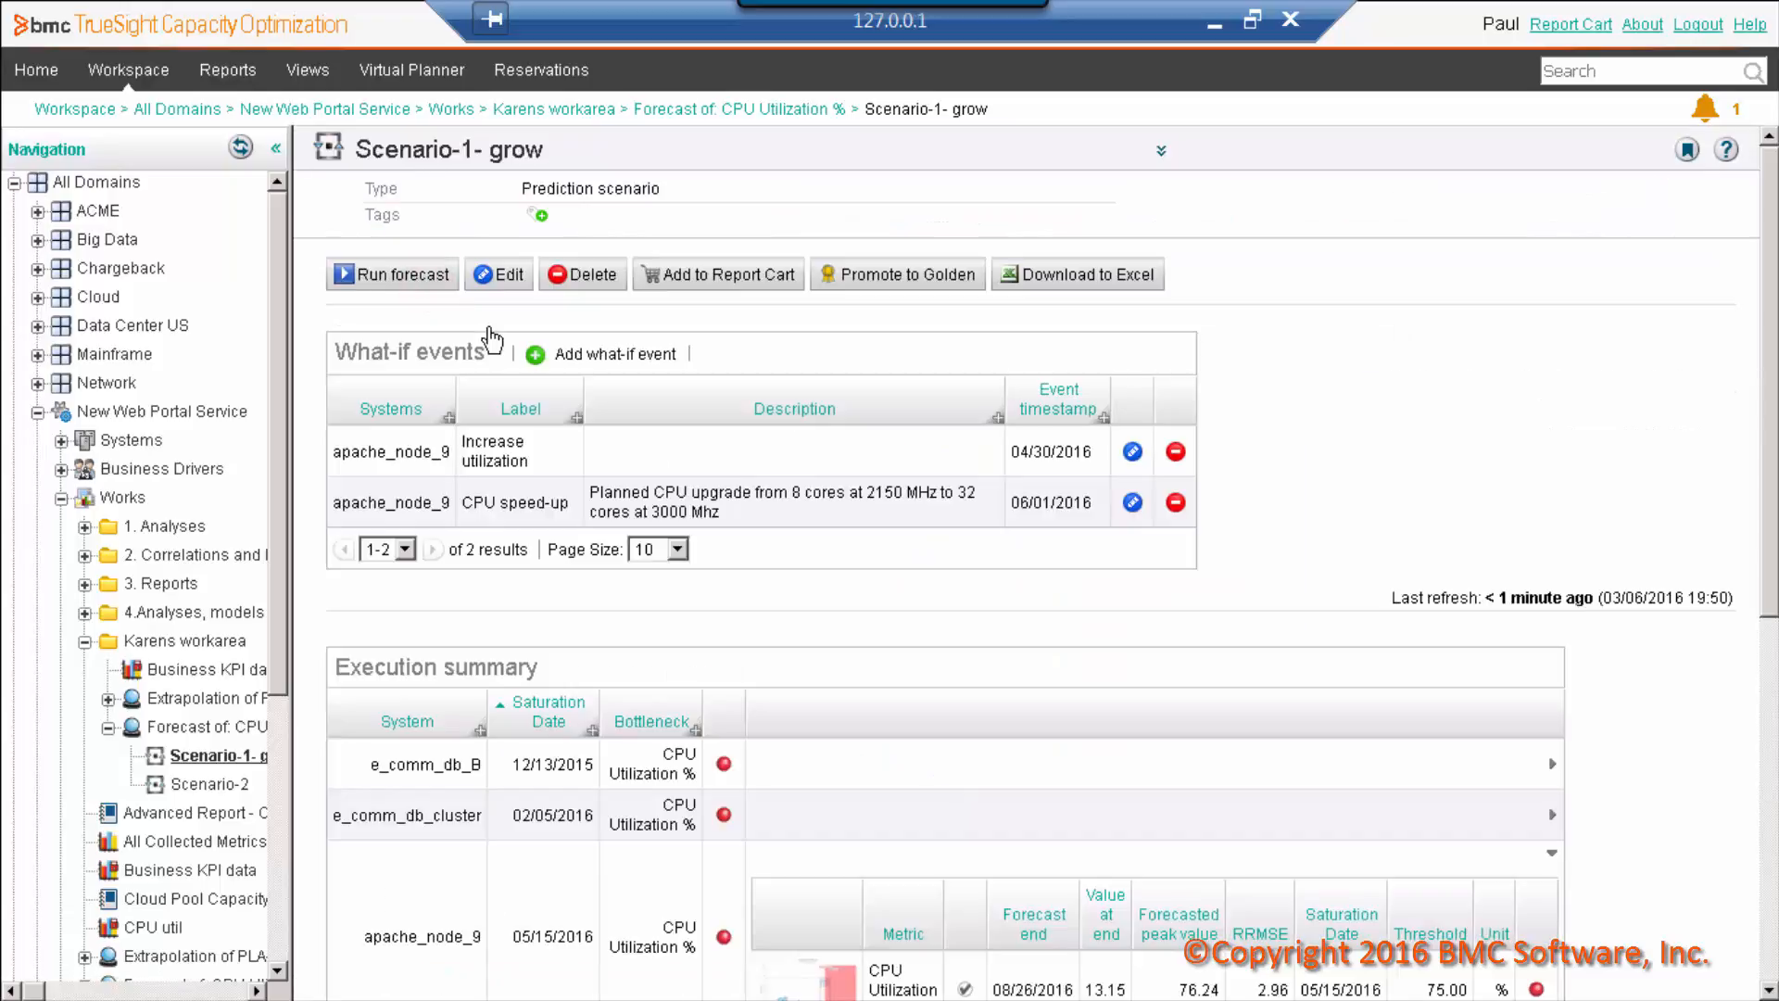
pyautogui.moveTo(510, 368)
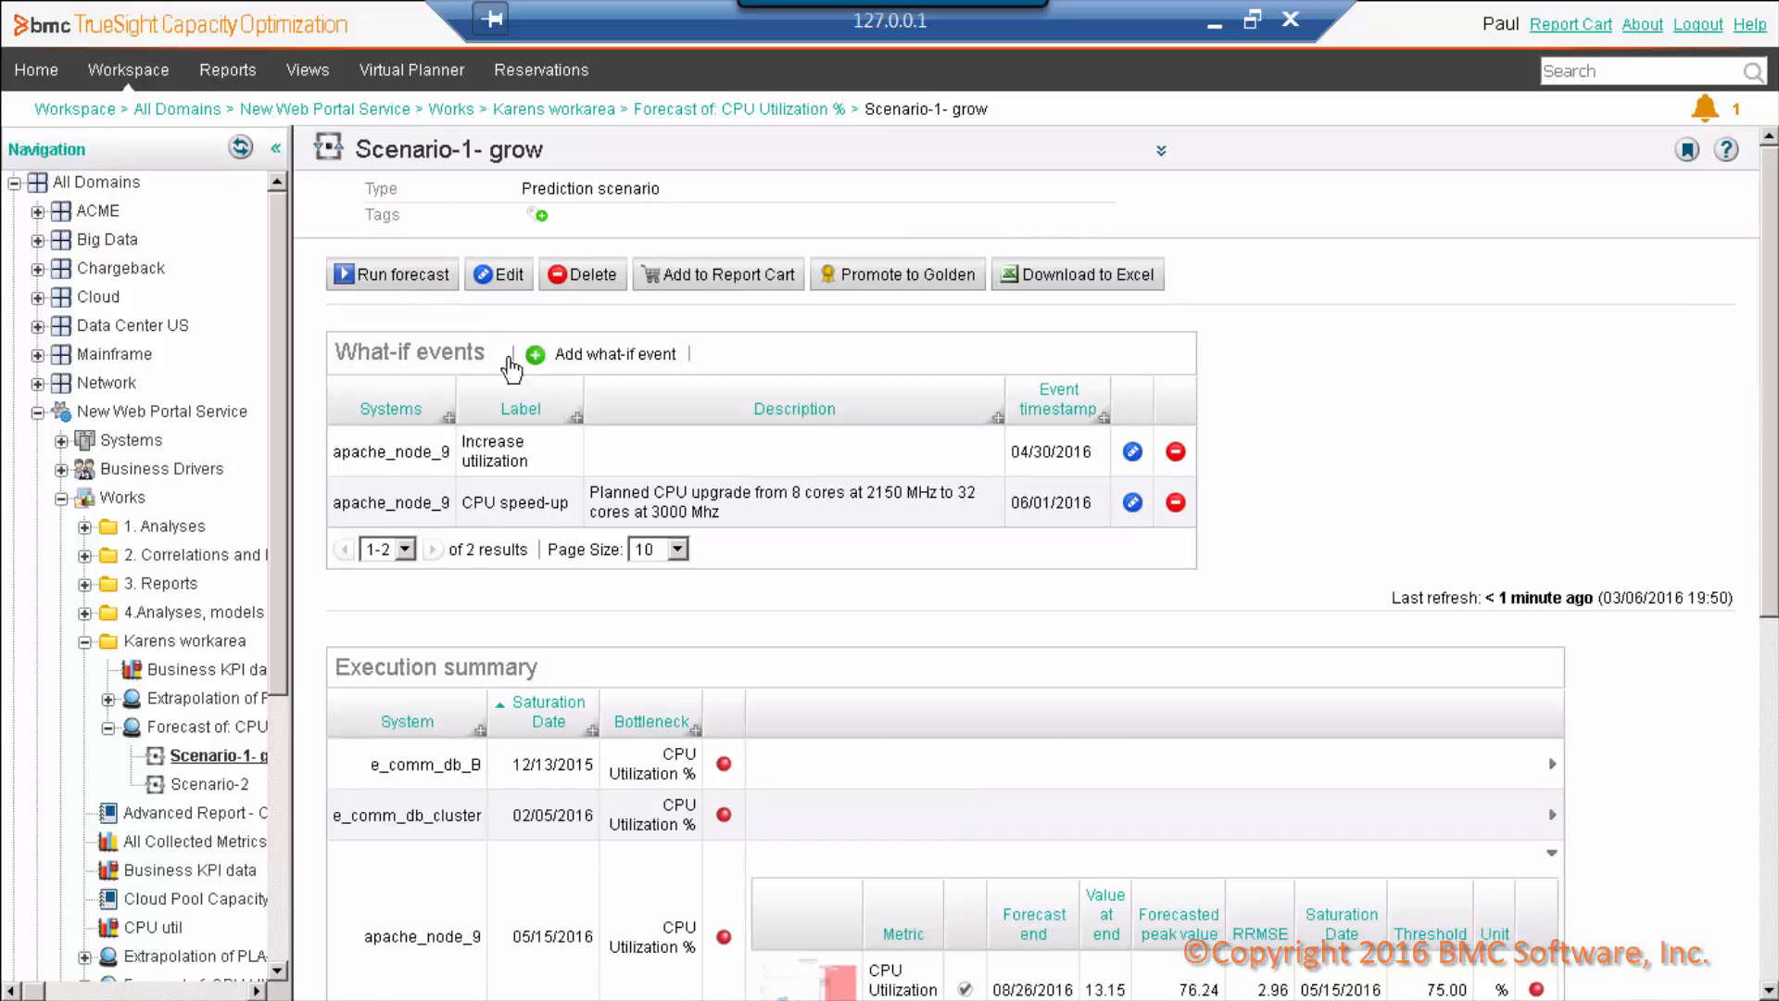